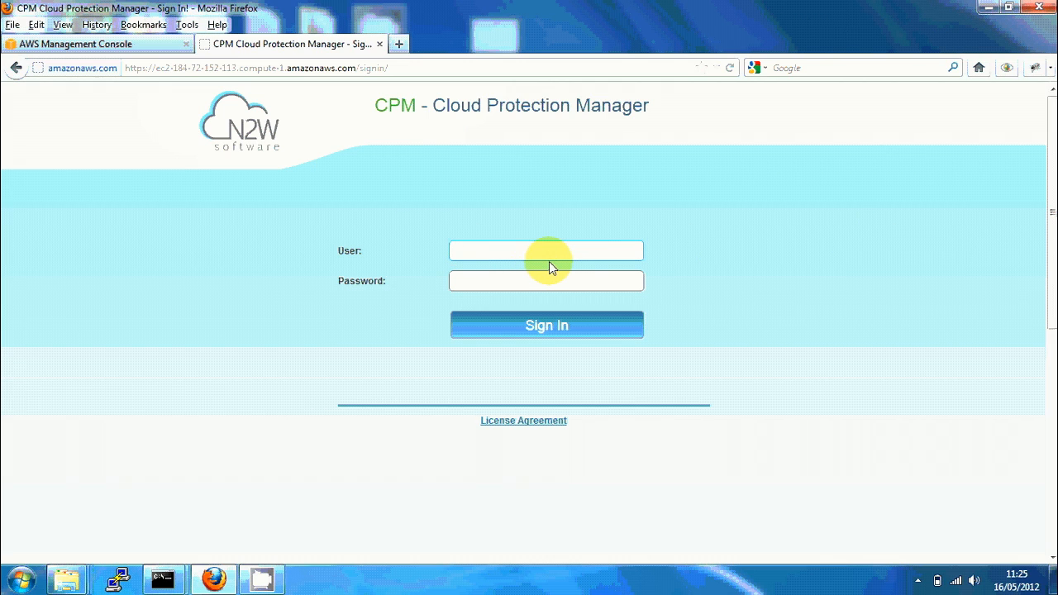
# Sign in to the CPM console as user root with its password
pyautogui.click(546, 251)
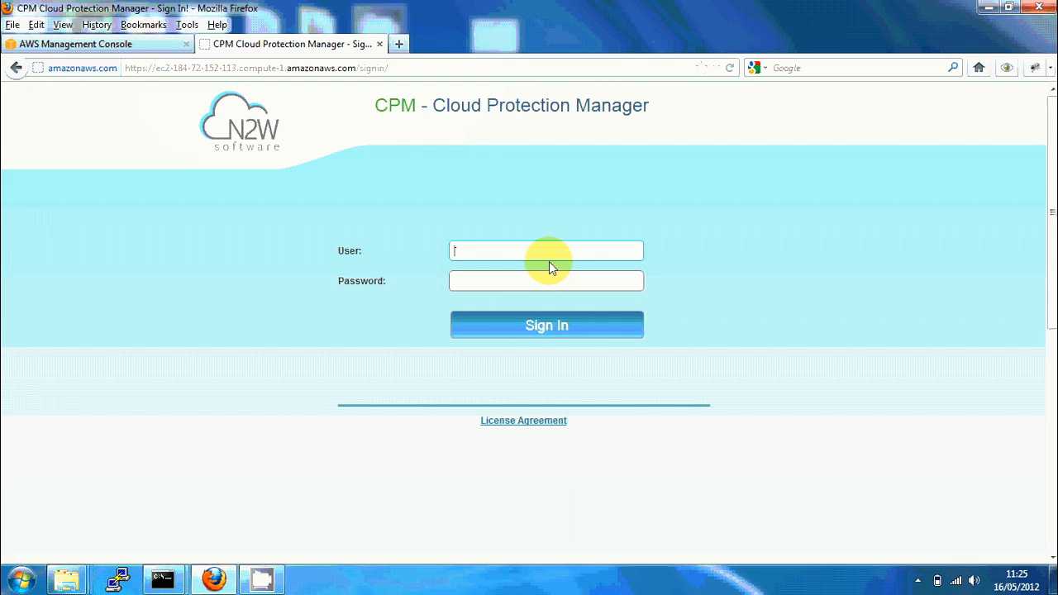
pyautogui.write('root')
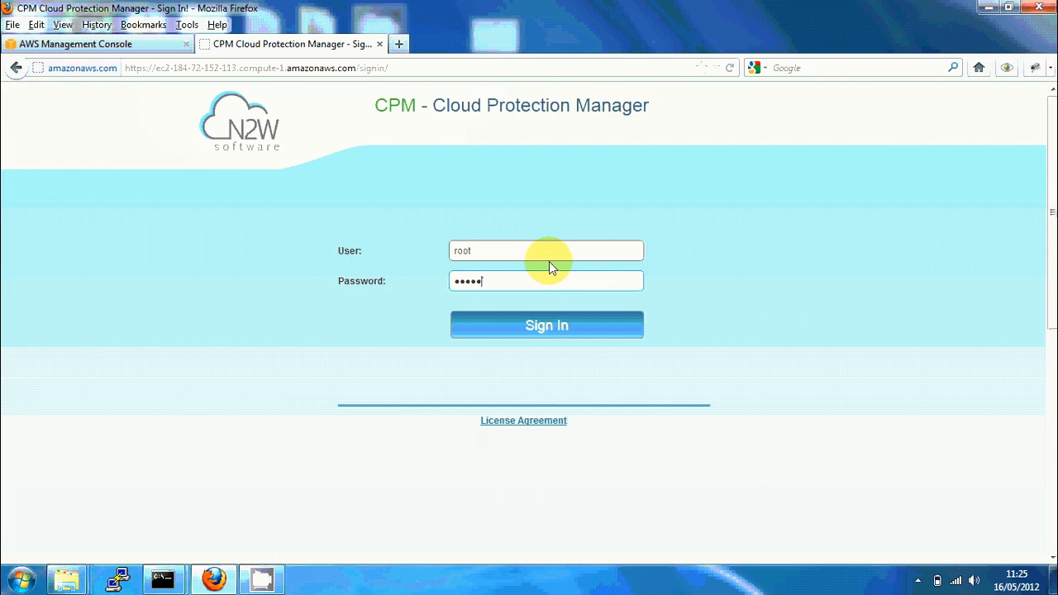
pyautogui.click(545, 324)
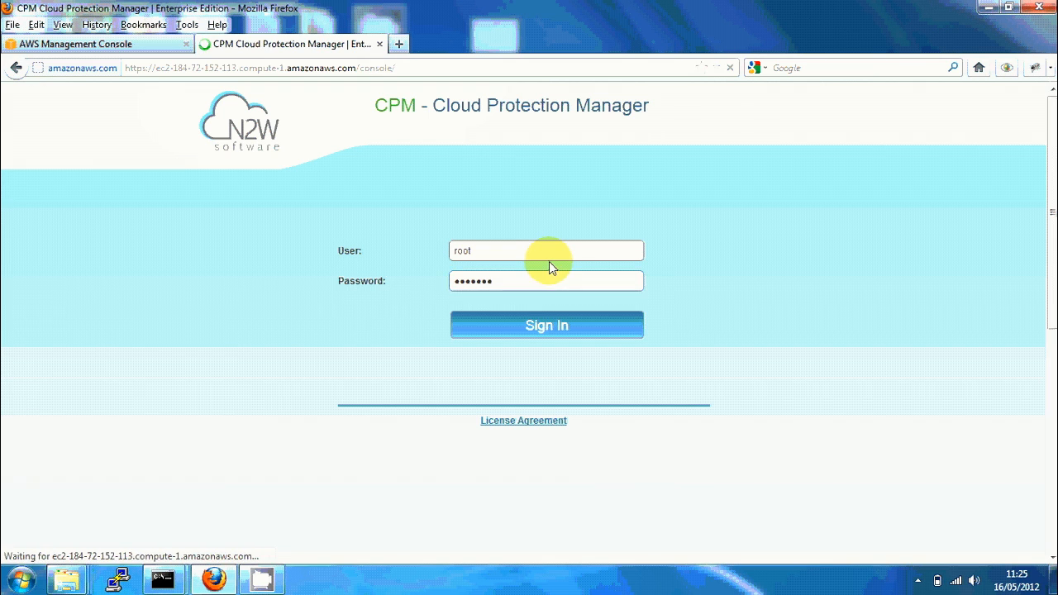
# Go from the Backup Monitor to the Manage AWS Accounts page, which lists no accounts yet
pyautogui.click(546, 324)
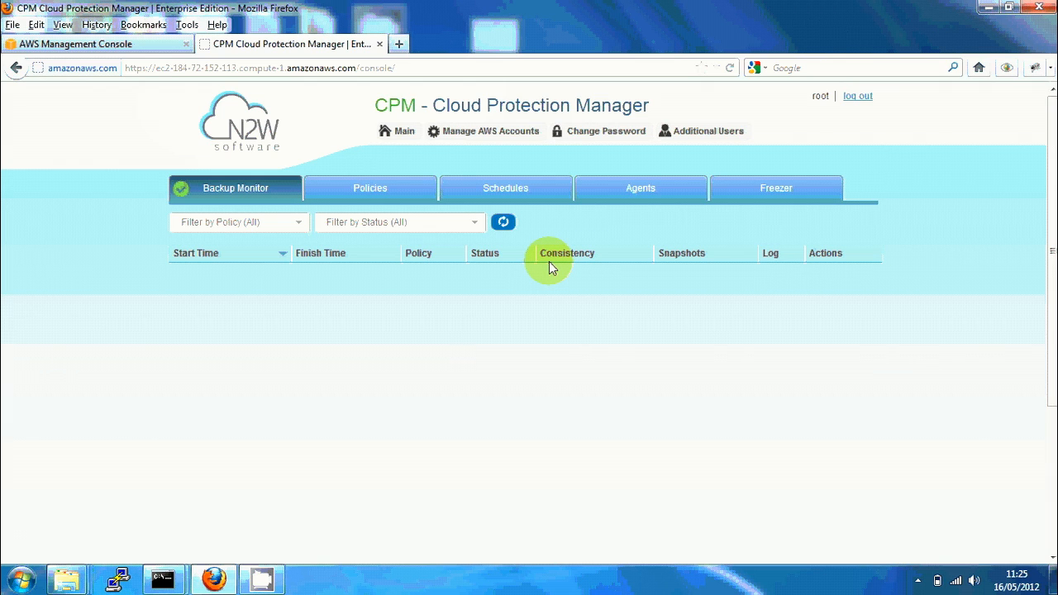
pyautogui.moveTo(483, 131)
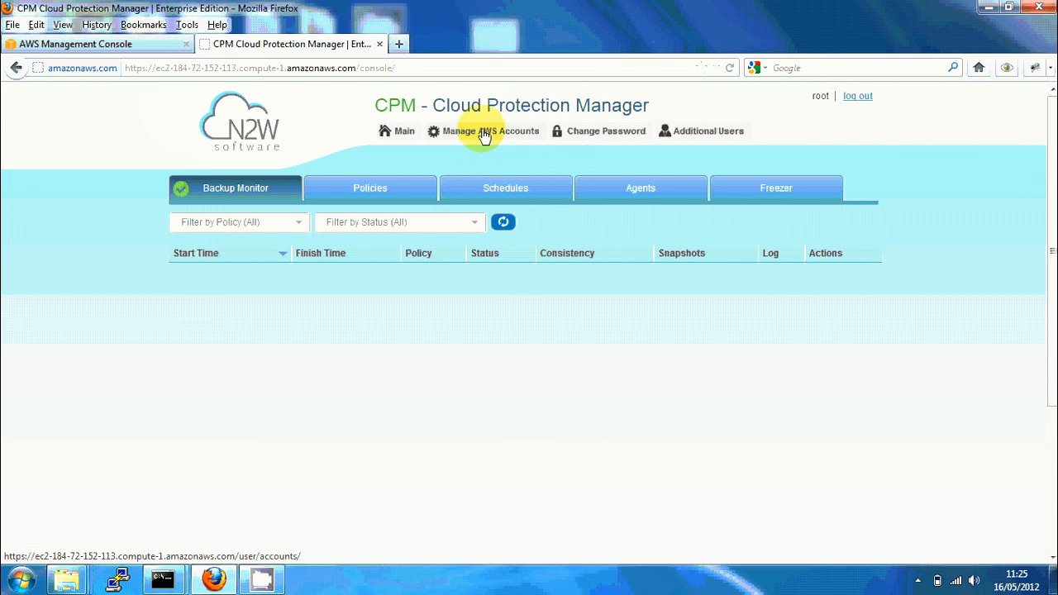
pyautogui.click(482, 131)
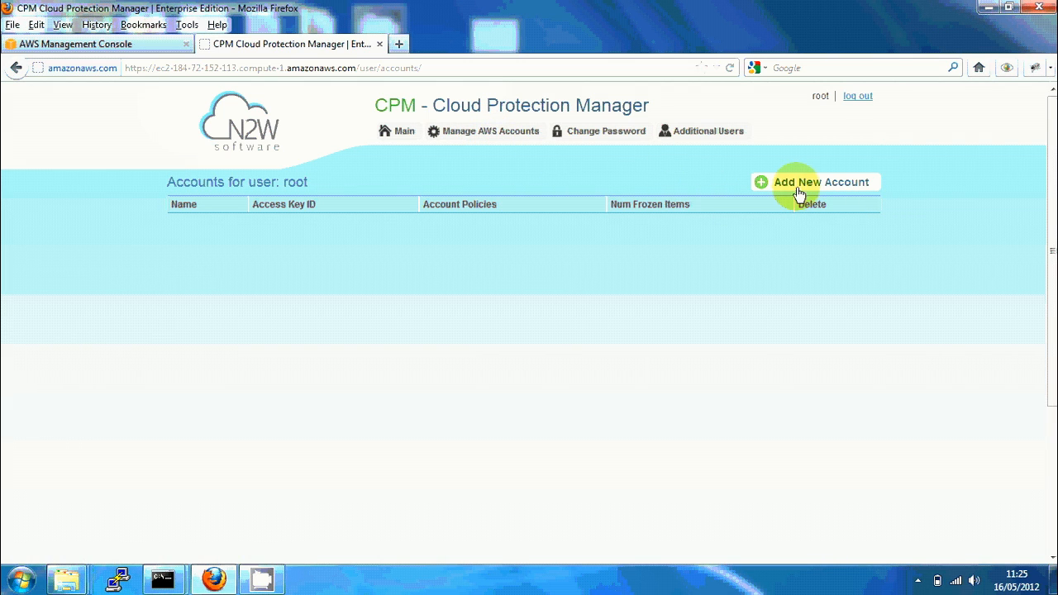
# Add an AWS account named main with its Access Key ID and Secret Access Key, then return to the main page
pyautogui.click(820, 182)
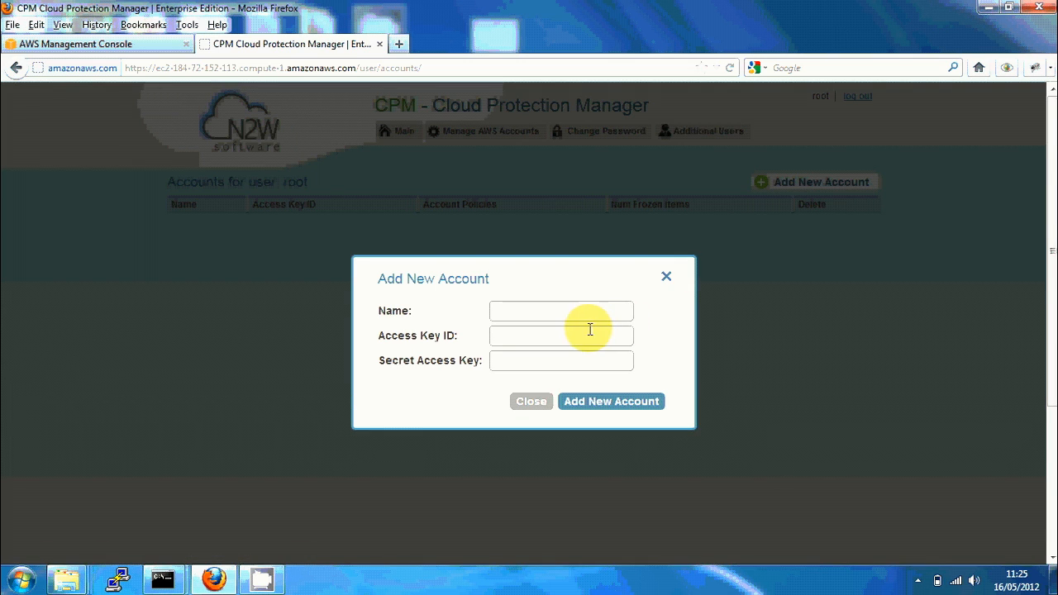
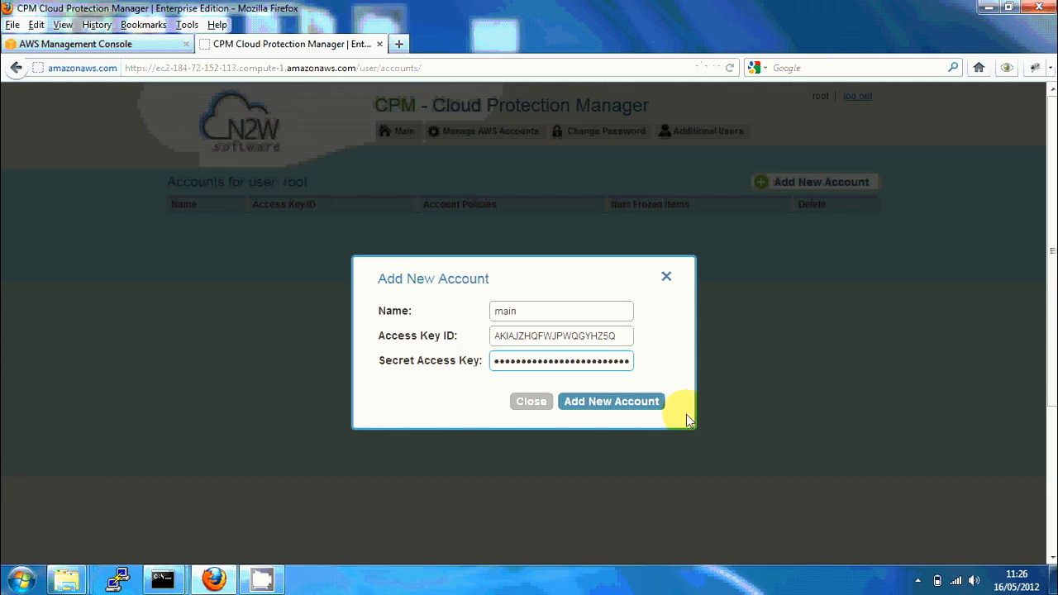
pyautogui.click(611, 401)
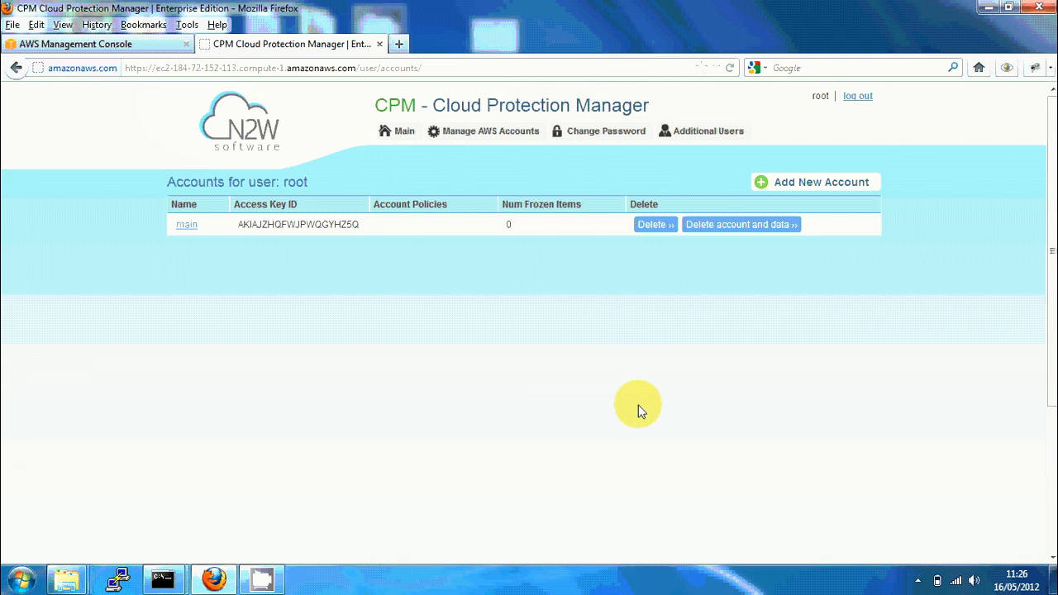
pyautogui.click(403, 131)
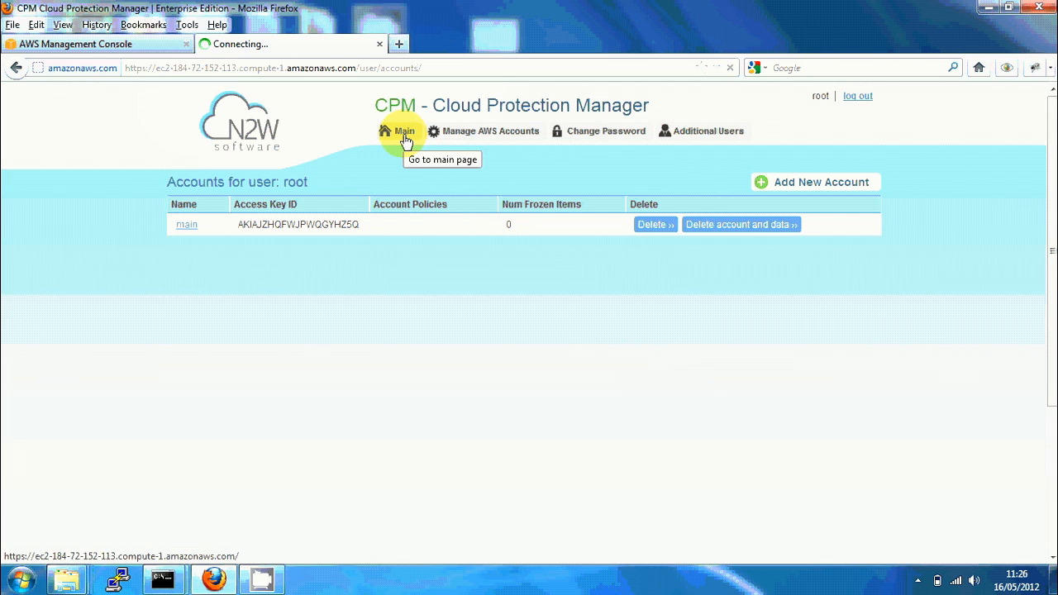
# Start a new backup policy from the Policies tab with account main preselected
pyautogui.click(403, 131)
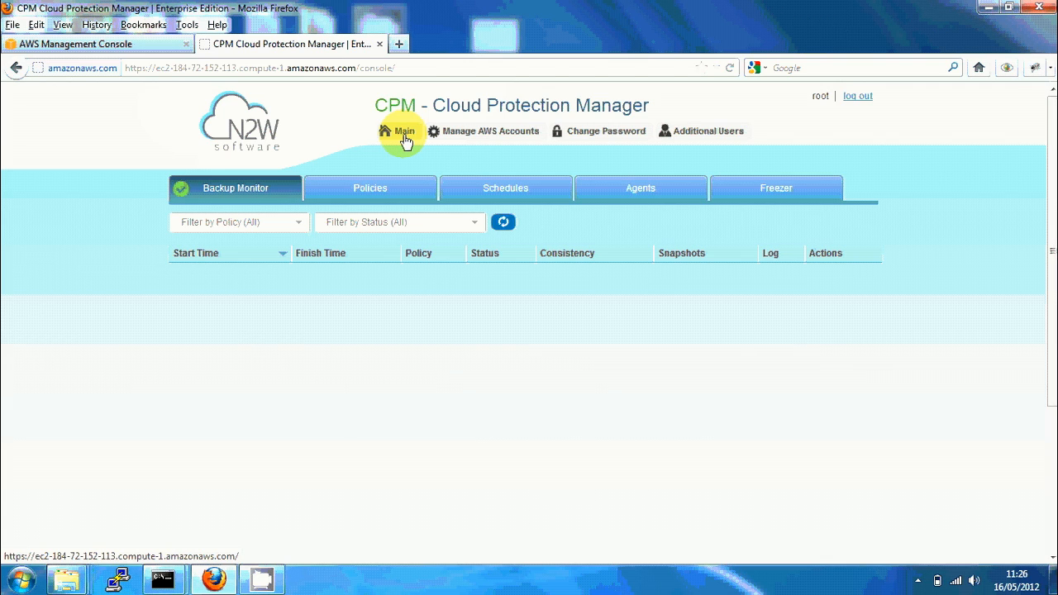
pyautogui.click(370, 189)
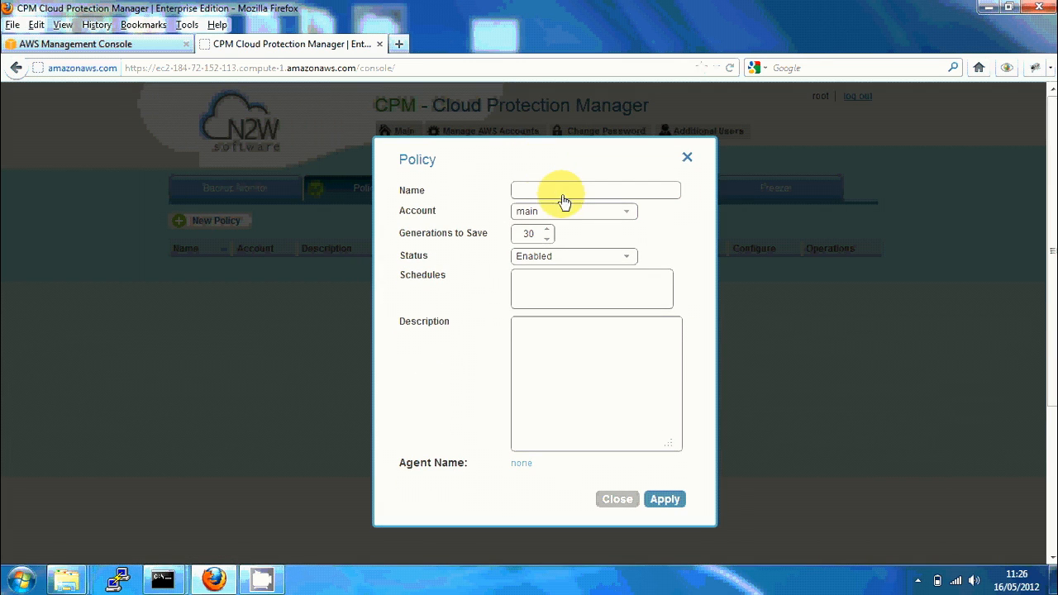
# Name the policy first_policy and describe it as "This is my first cpm policy"
pyautogui.click(595, 190)
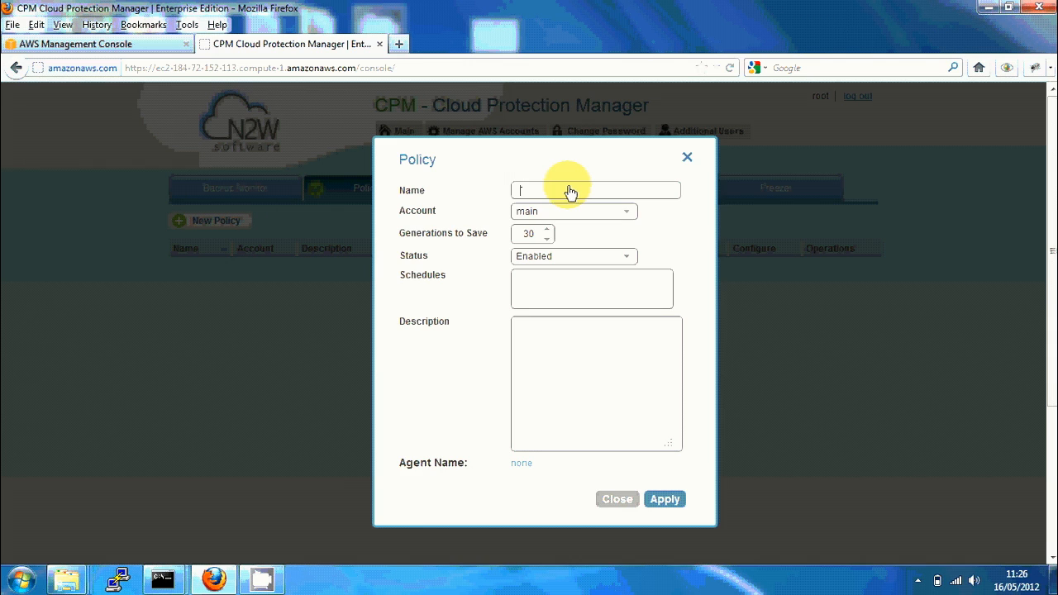
pyautogui.write('first')
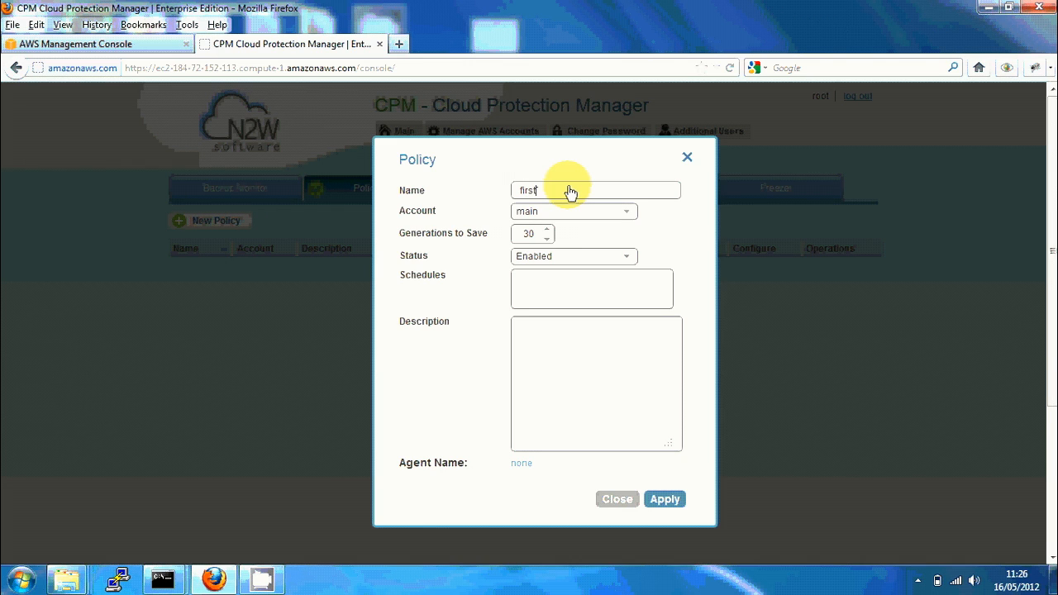
pyautogui.write('_policy')
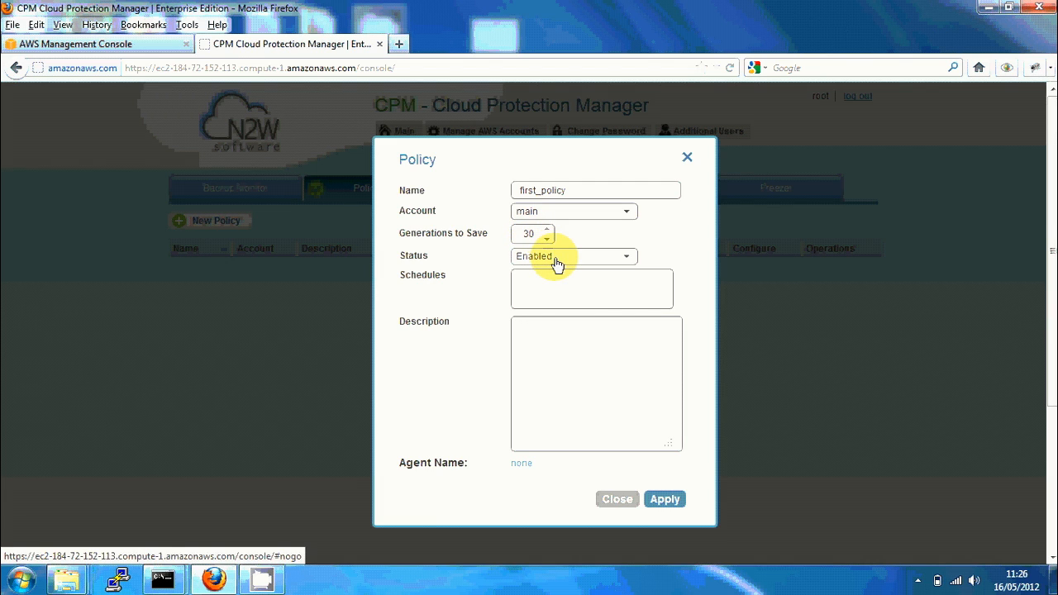
pyautogui.moveTo(555, 288)
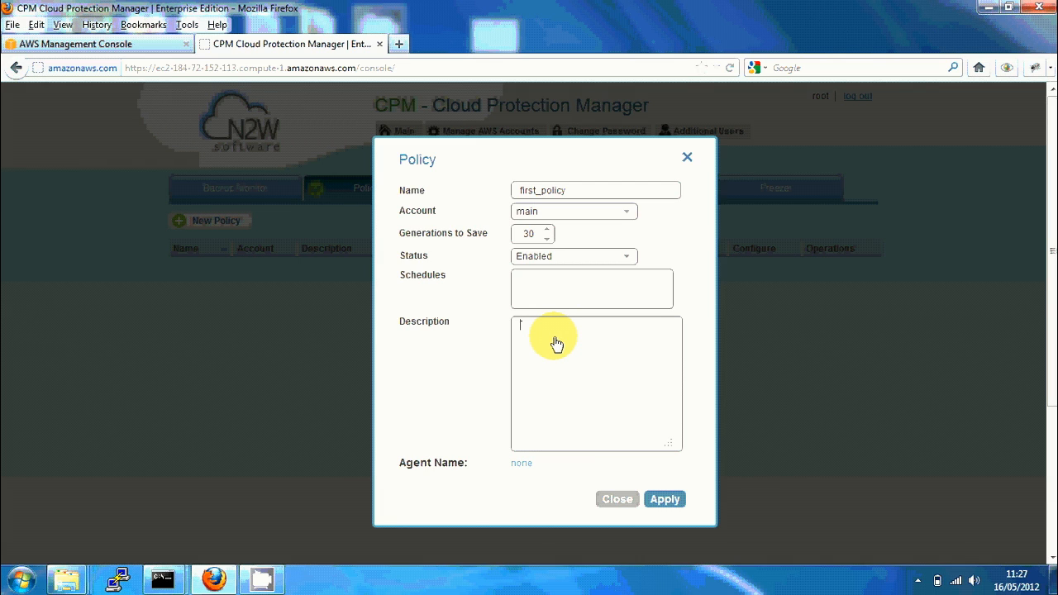
pyautogui.write('This is my d')
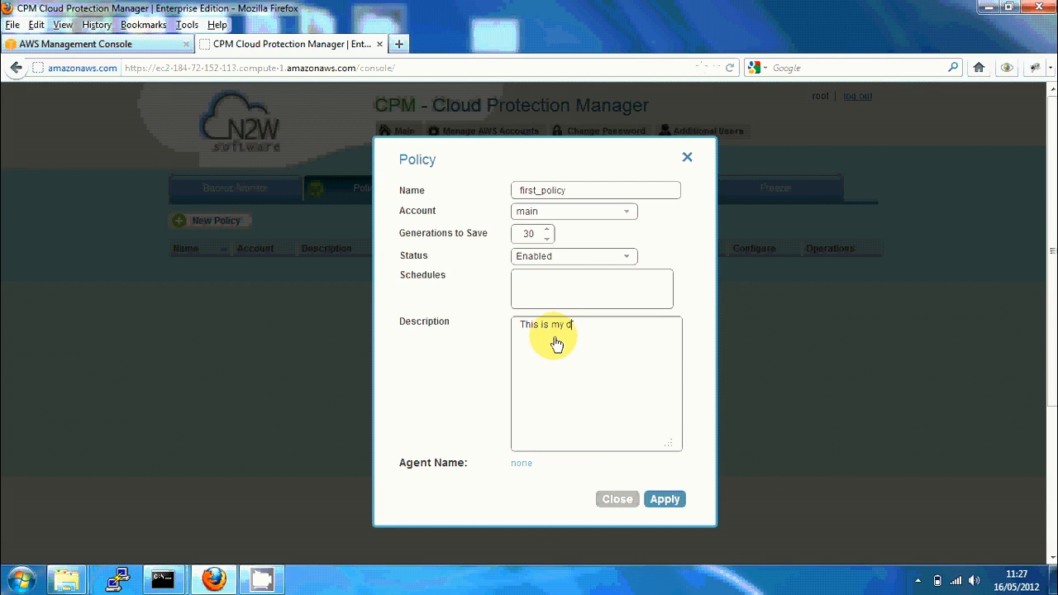
pyautogui.write('first')
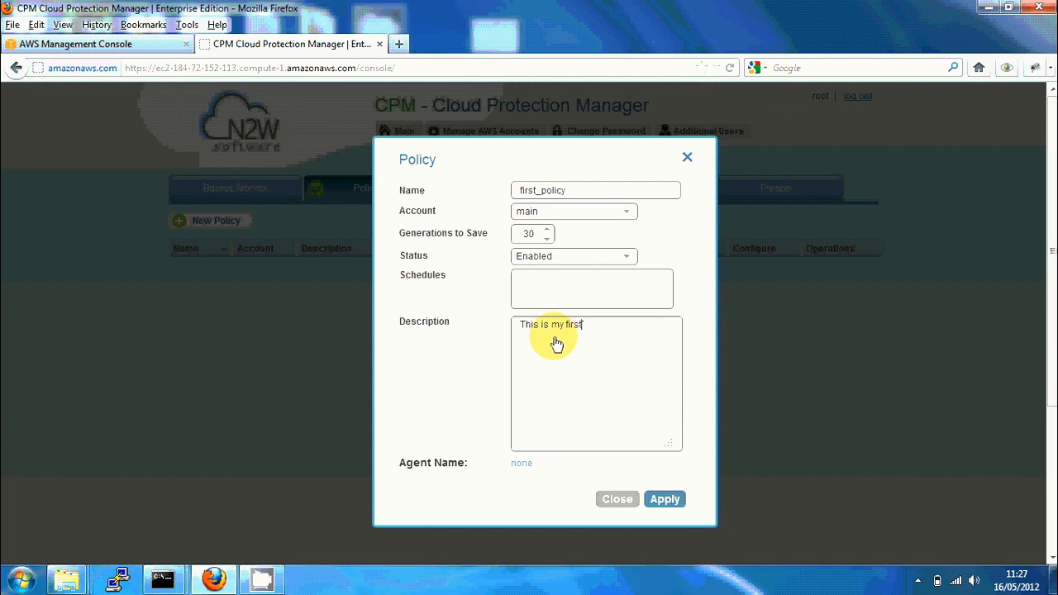
pyautogui.write('cpm')
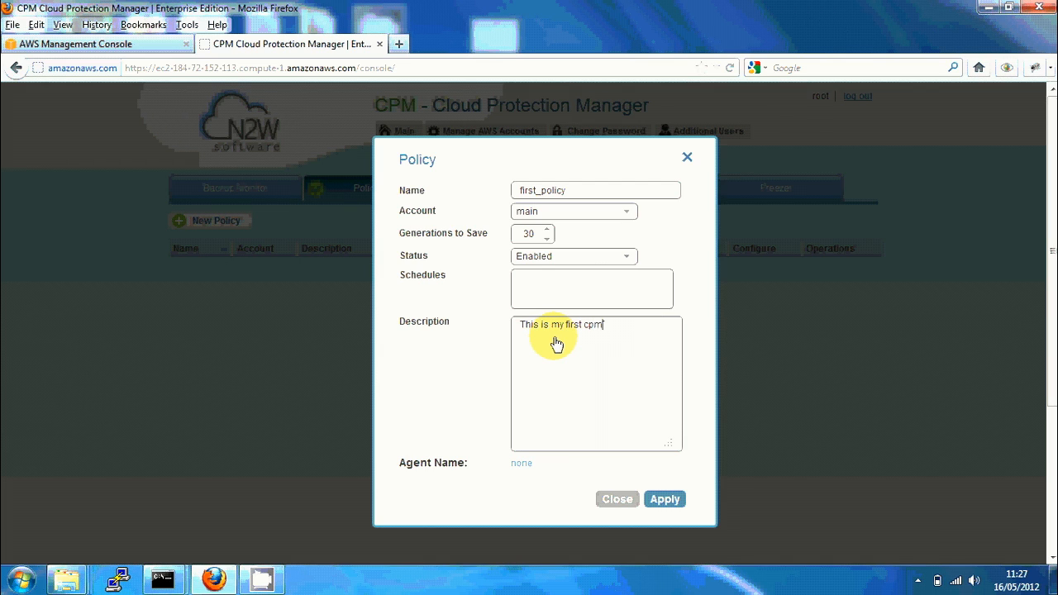
pyautogui.write('policy')
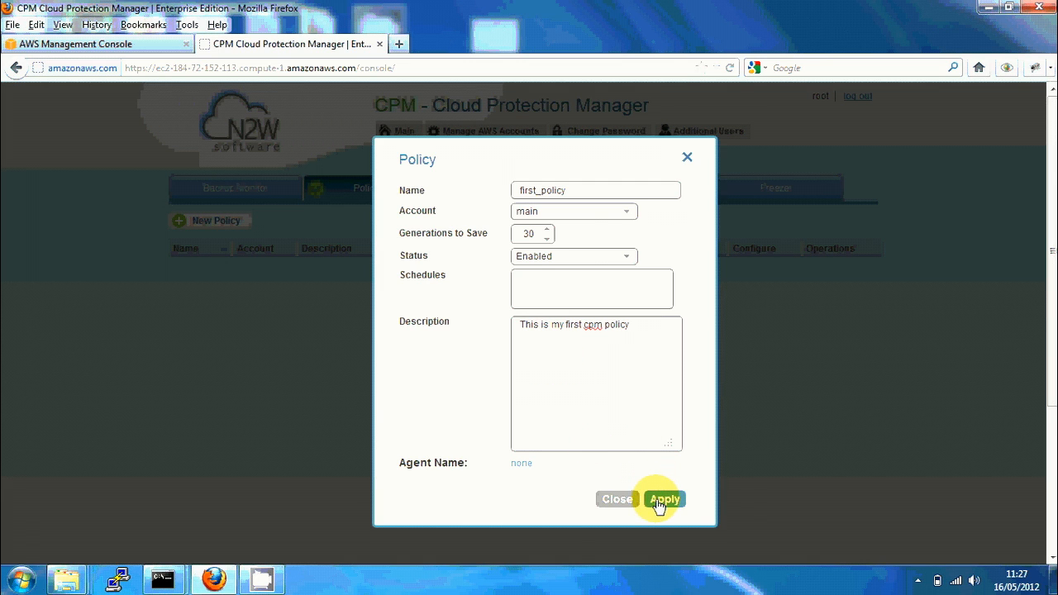
# Apply the form so first_policy is saved and listed for account main
pyautogui.click(665, 499)
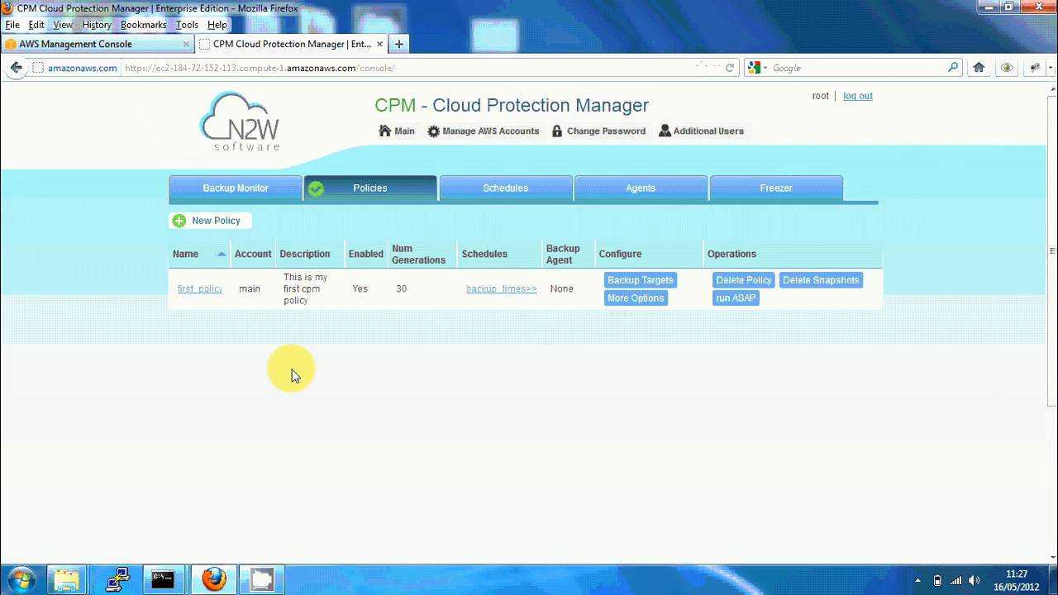
pyautogui.moveTo(390, 290)
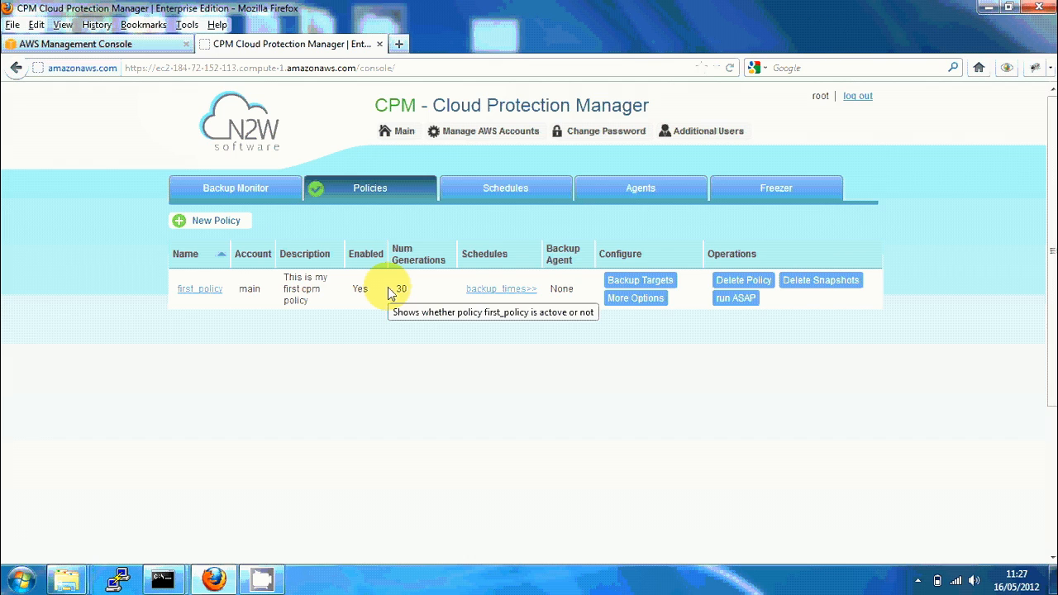
pyautogui.moveTo(430, 277)
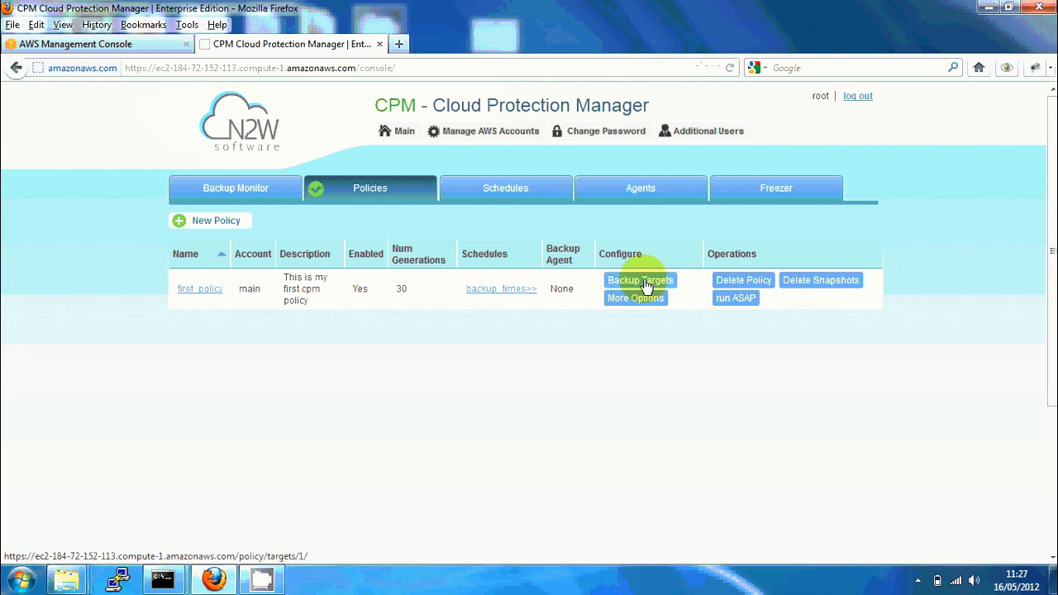
# Show first_policy's backup targets with the Volumes and RDS Databases sections expanded
pyautogui.click(640, 281)
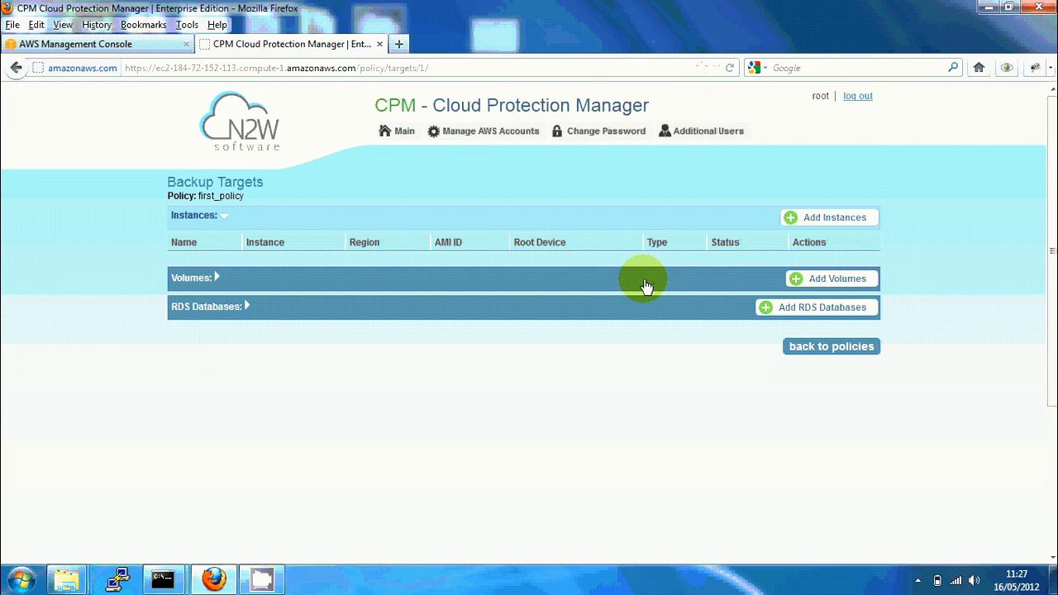
pyautogui.moveTo(661, 254)
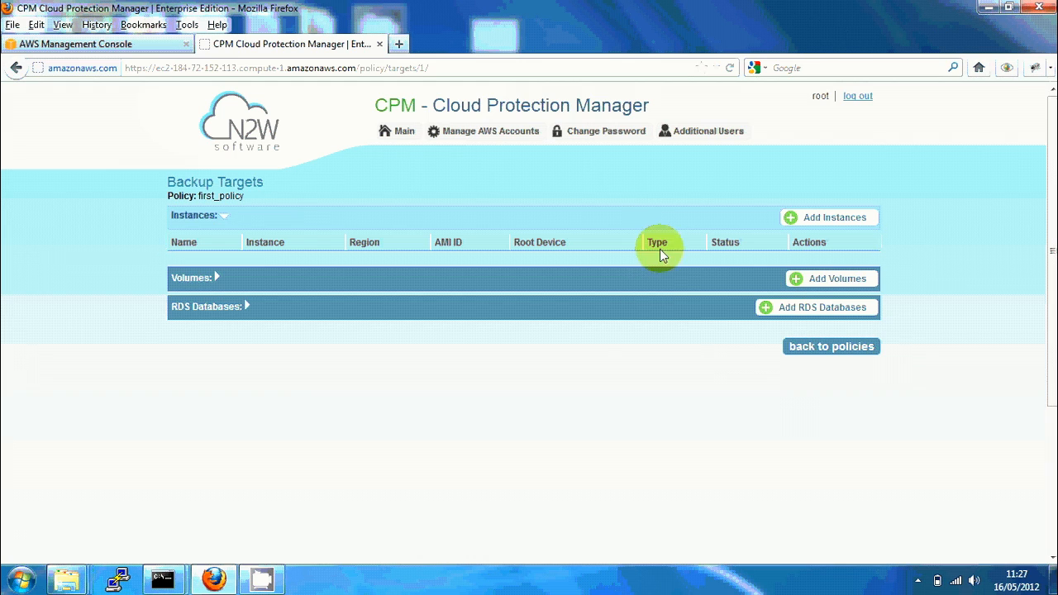
pyautogui.moveTo(248, 221)
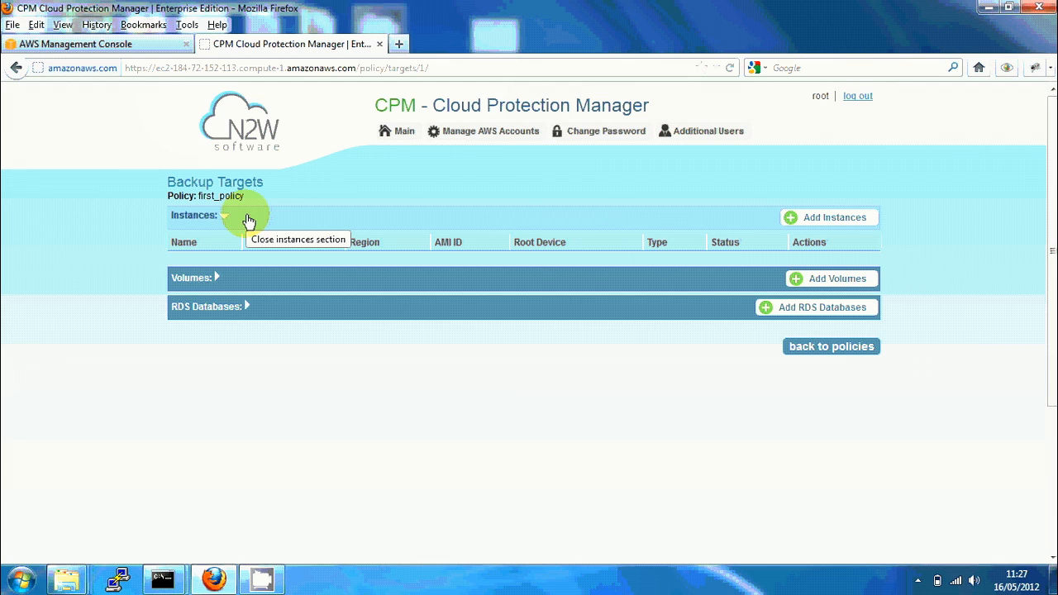
pyautogui.click(190, 278)
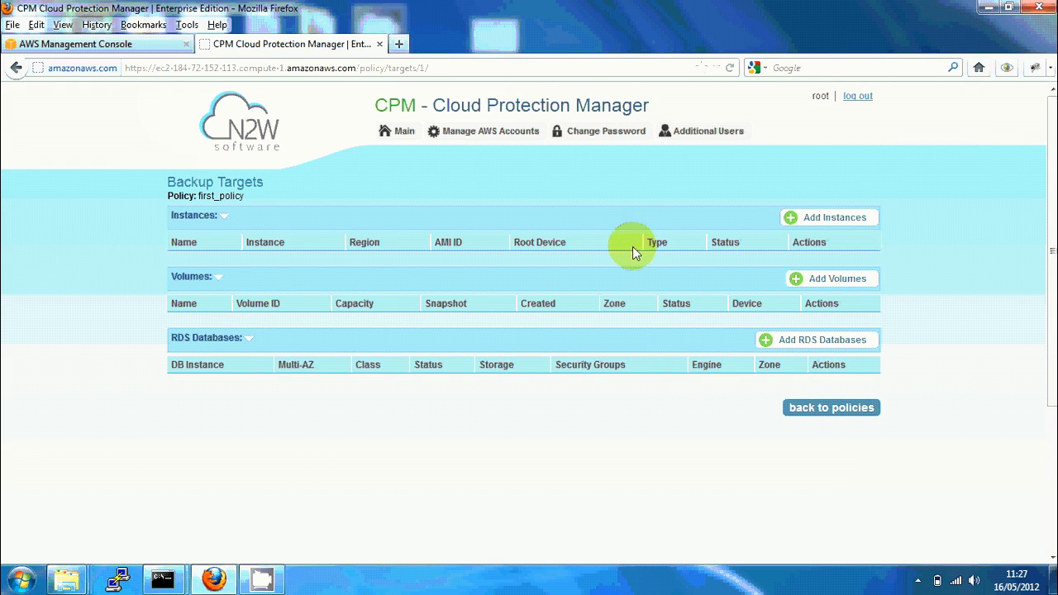
# Add instance red from region us-east-1 to first_policy's backup targets
pyautogui.click(829, 218)
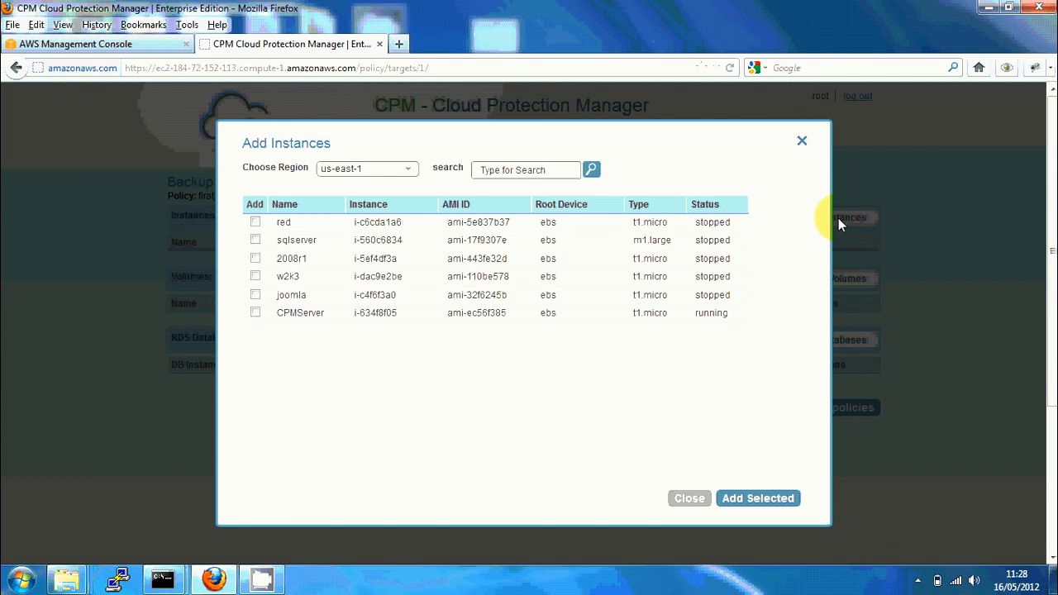
pyautogui.moveTo(946, 215)
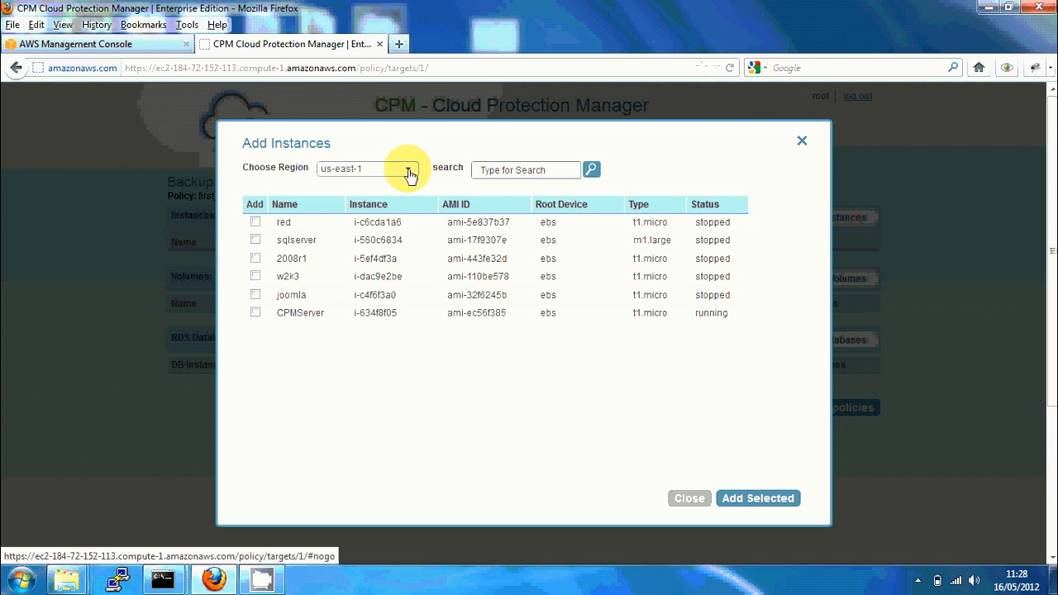
pyautogui.click(367, 168)
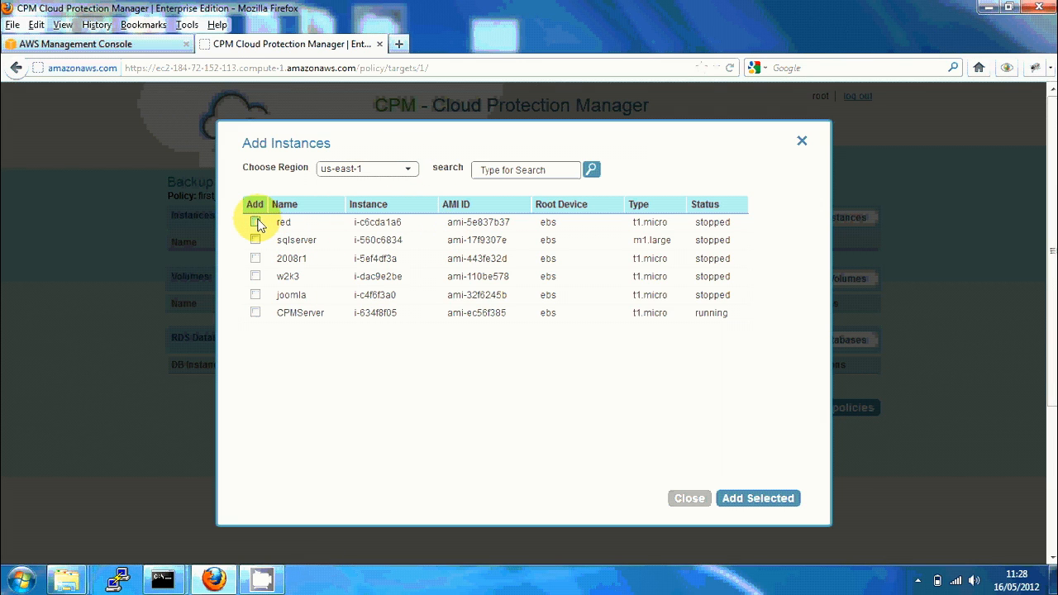
pyautogui.click(255, 221)
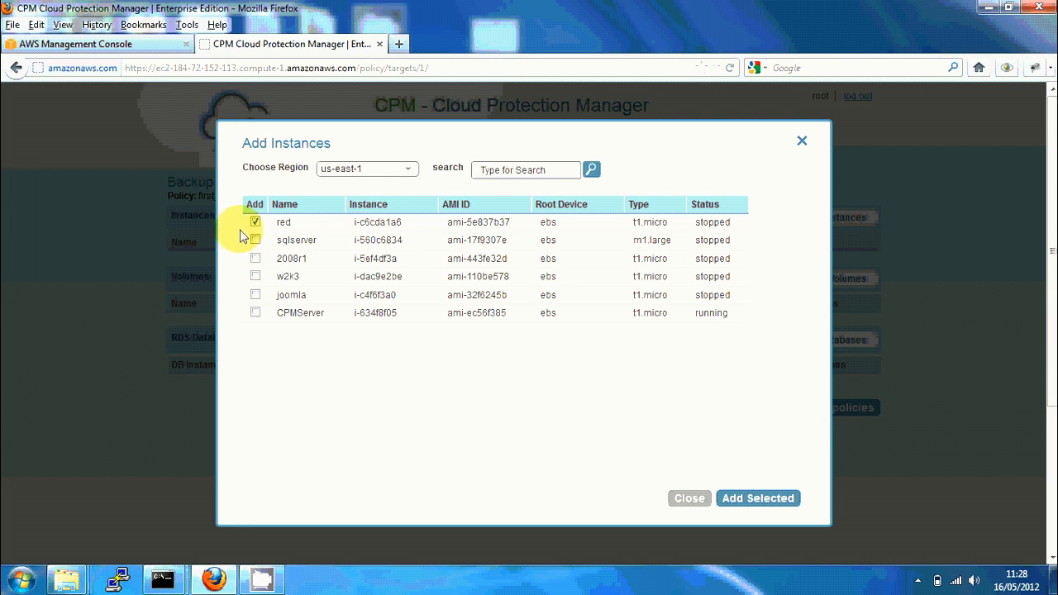
pyautogui.moveTo(757, 498)
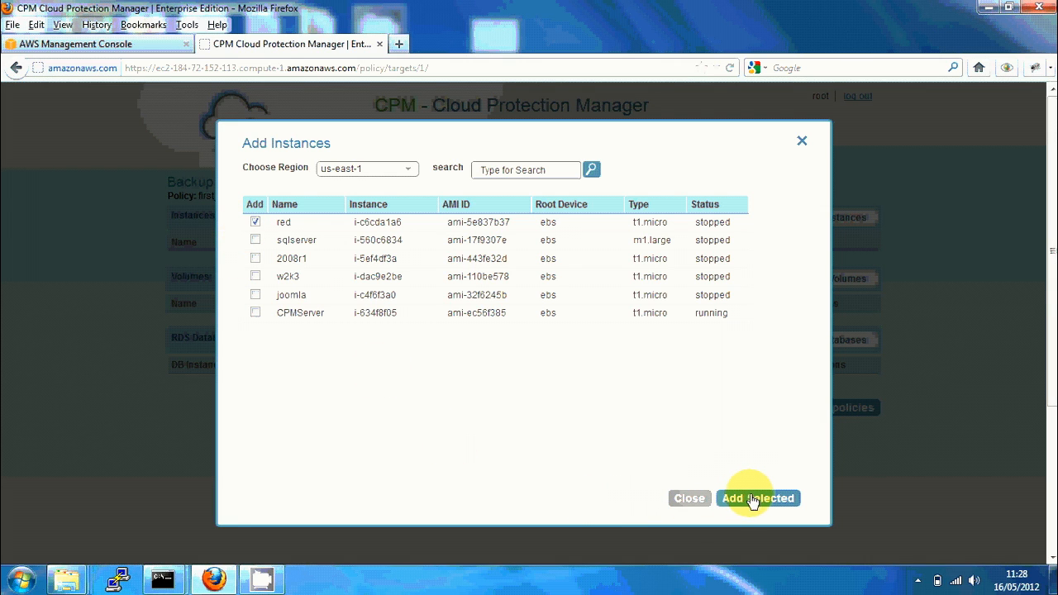
pyautogui.click(758, 498)
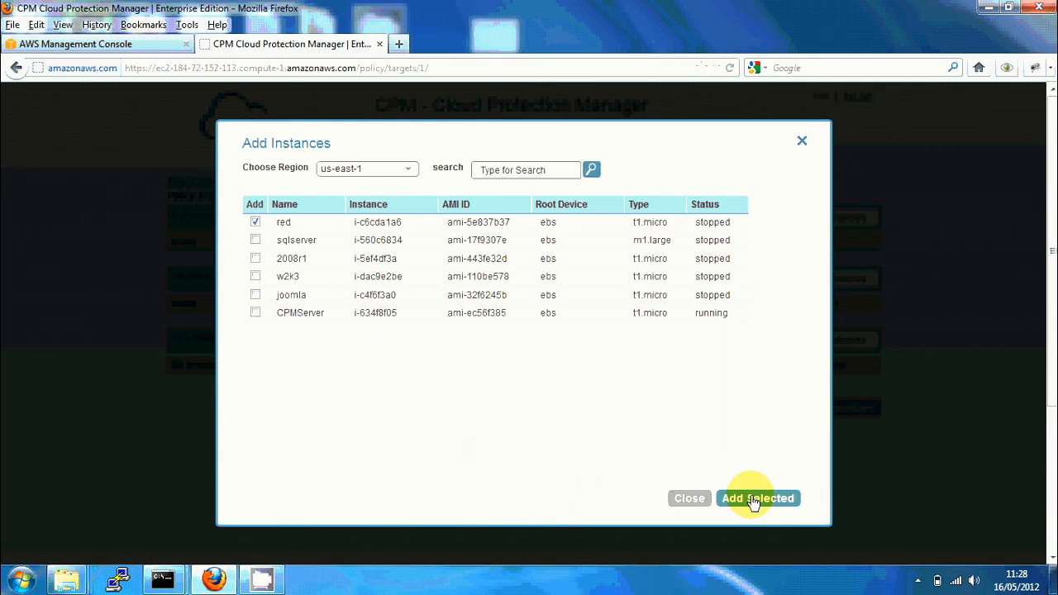
pyautogui.click(757, 497)
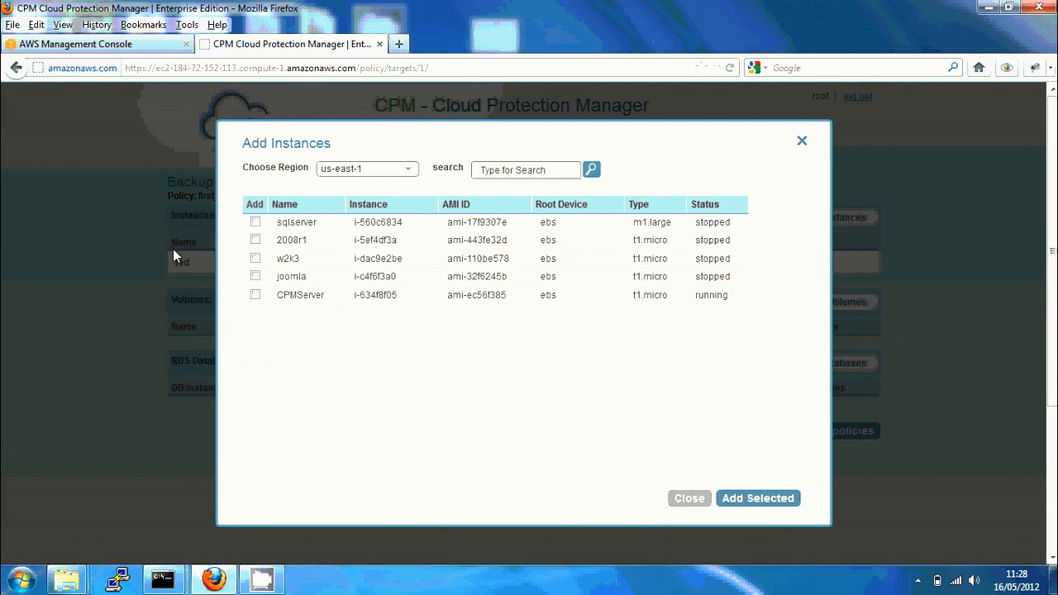
pyautogui.moveTo(383, 377)
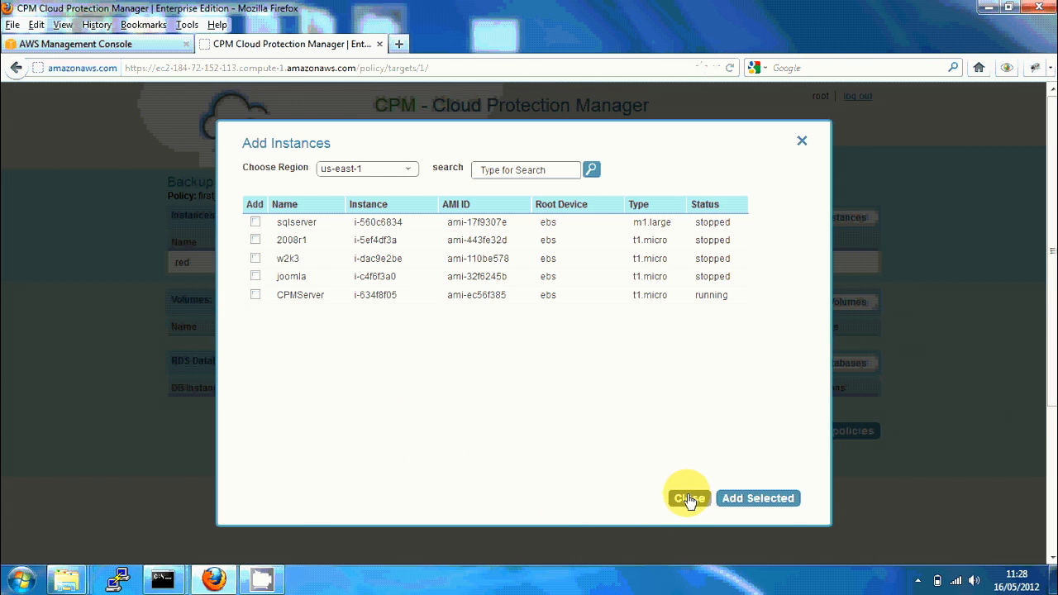
# Close the Add Instances dialog so the targets list shows instance red
pyautogui.click(688, 498)
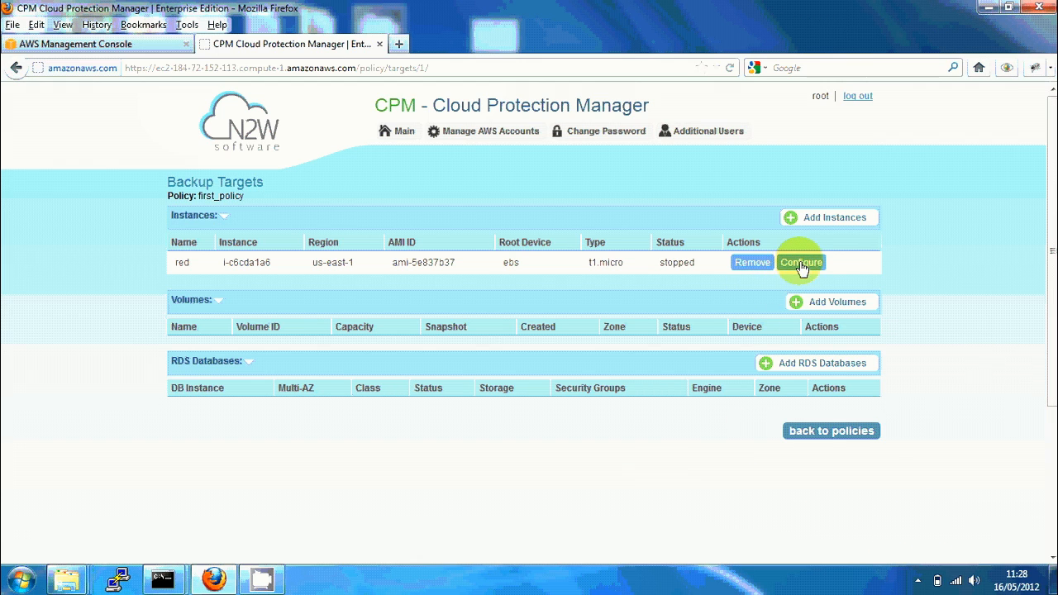
pyautogui.moveTo(801, 262)
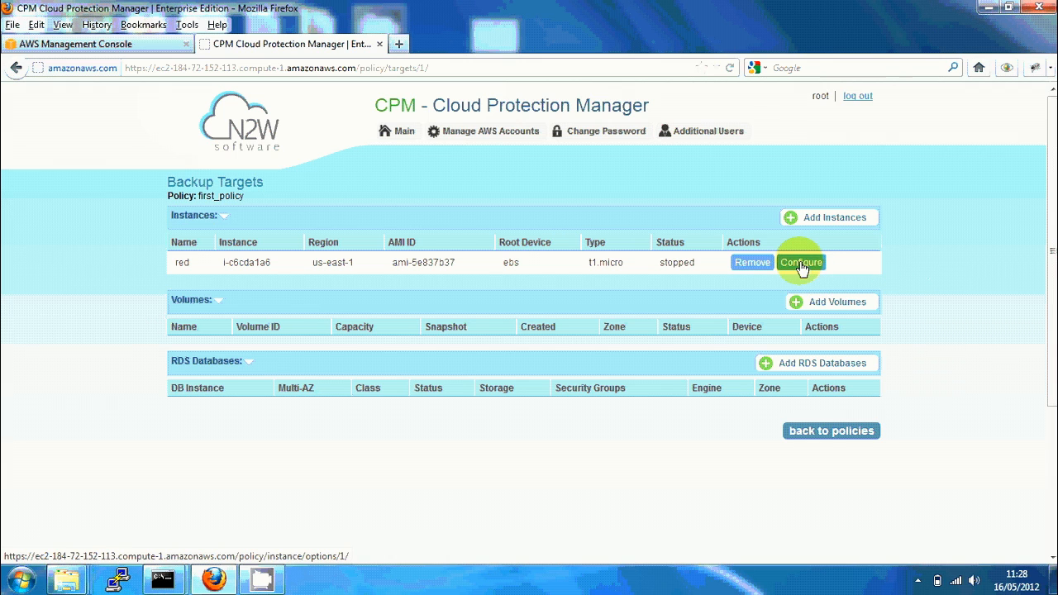
# Configure instance red's volumes, reviewing the choice and keeping All Volumes included
pyautogui.click(800, 261)
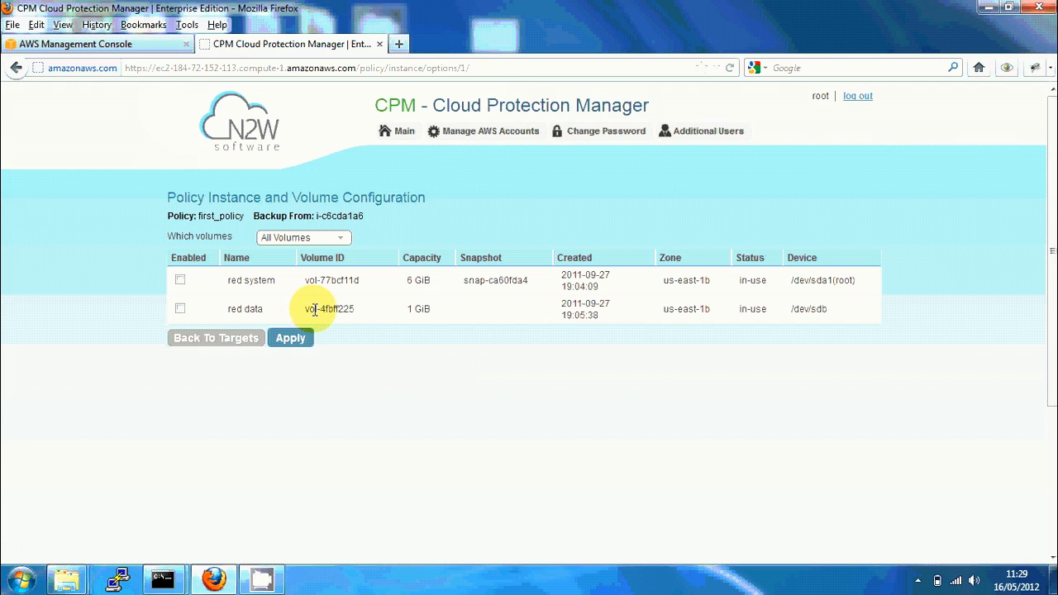
pyautogui.click(303, 238)
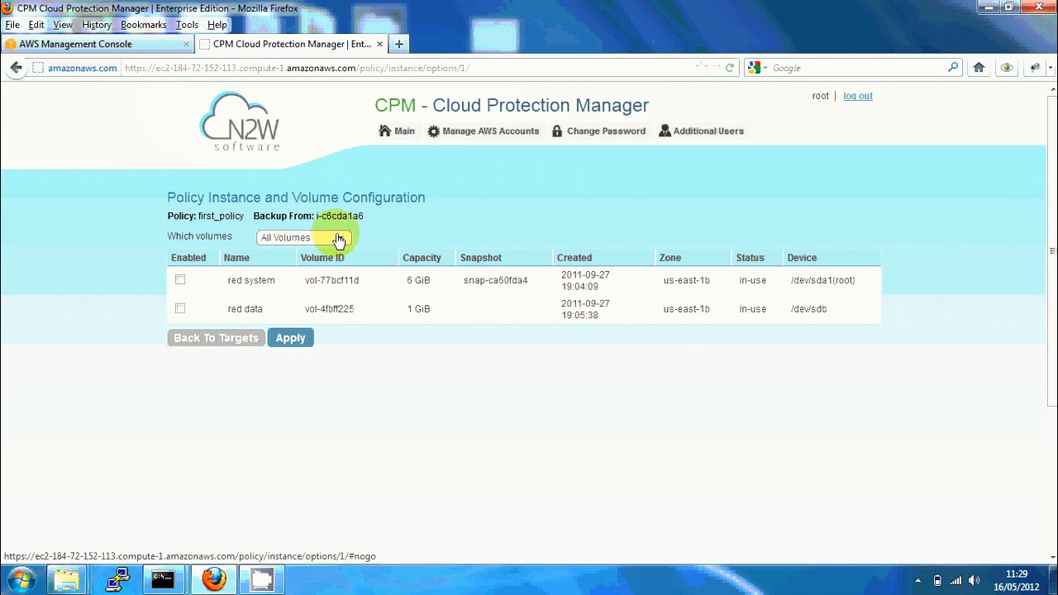
pyautogui.click(304, 238)
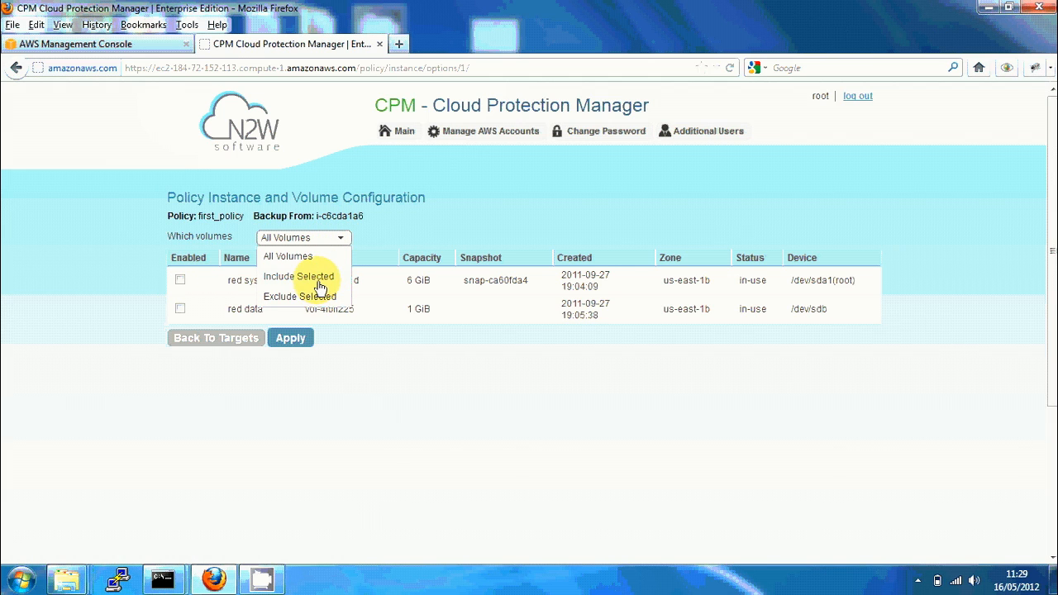
pyautogui.moveTo(317, 301)
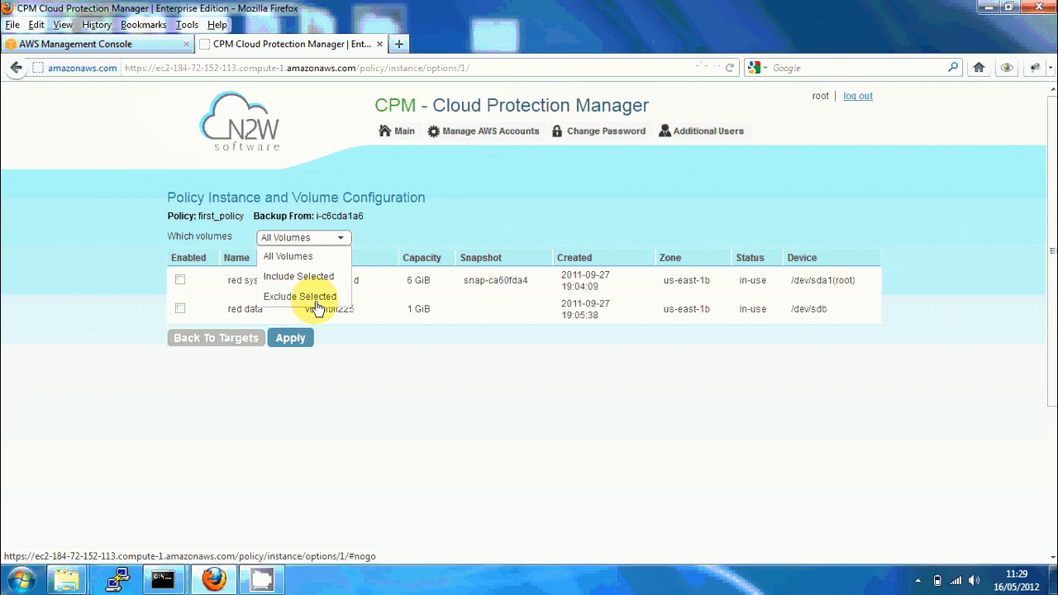
pyautogui.click(303, 255)
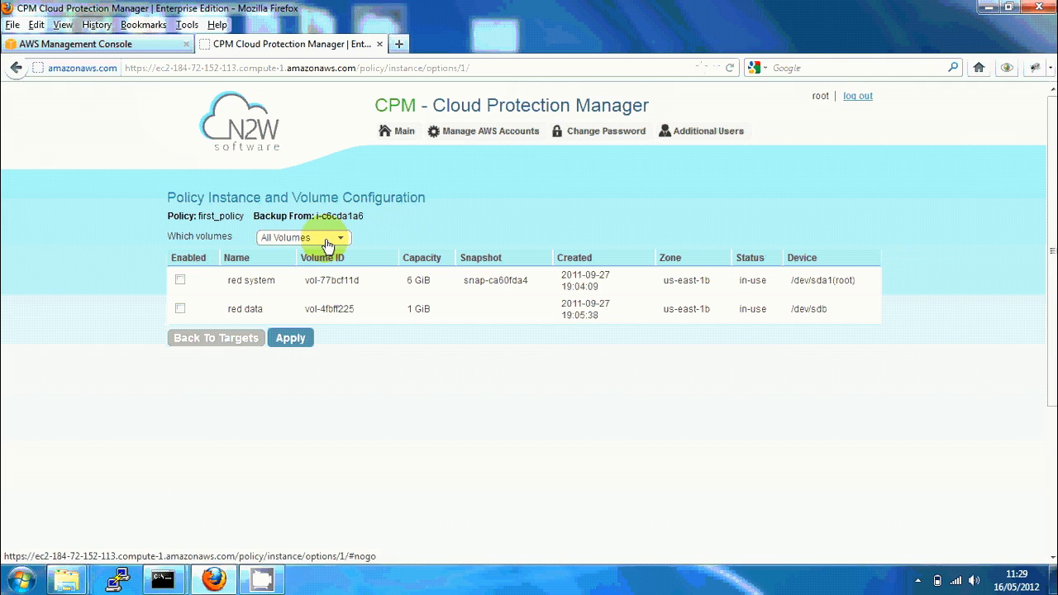
pyautogui.click(291, 337)
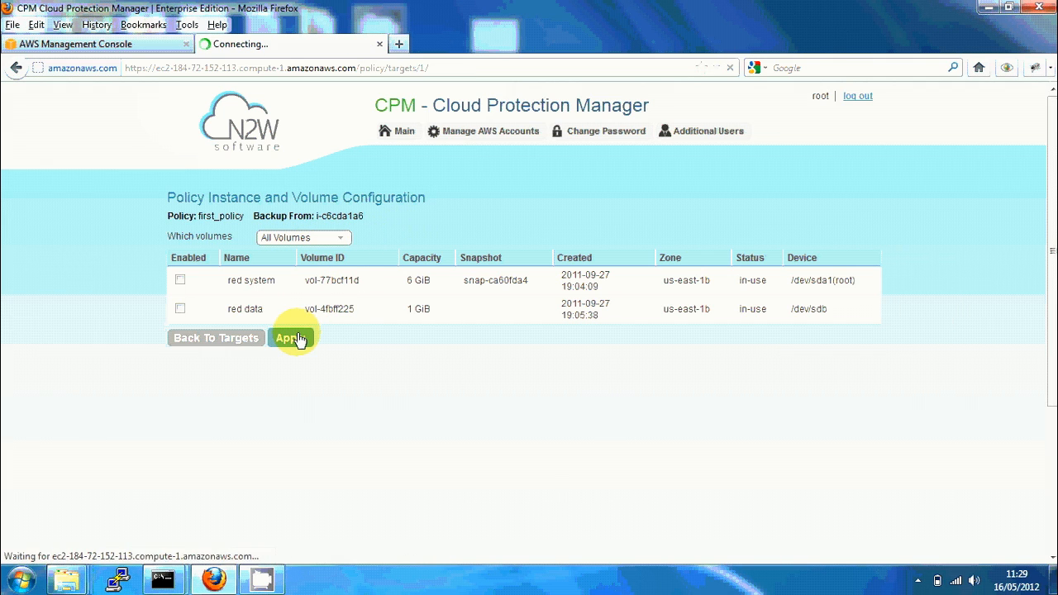
# Apply the volume configuration, then check first_policy's Planned Backups view, which shows no scheduled runs
pyautogui.click(290, 338)
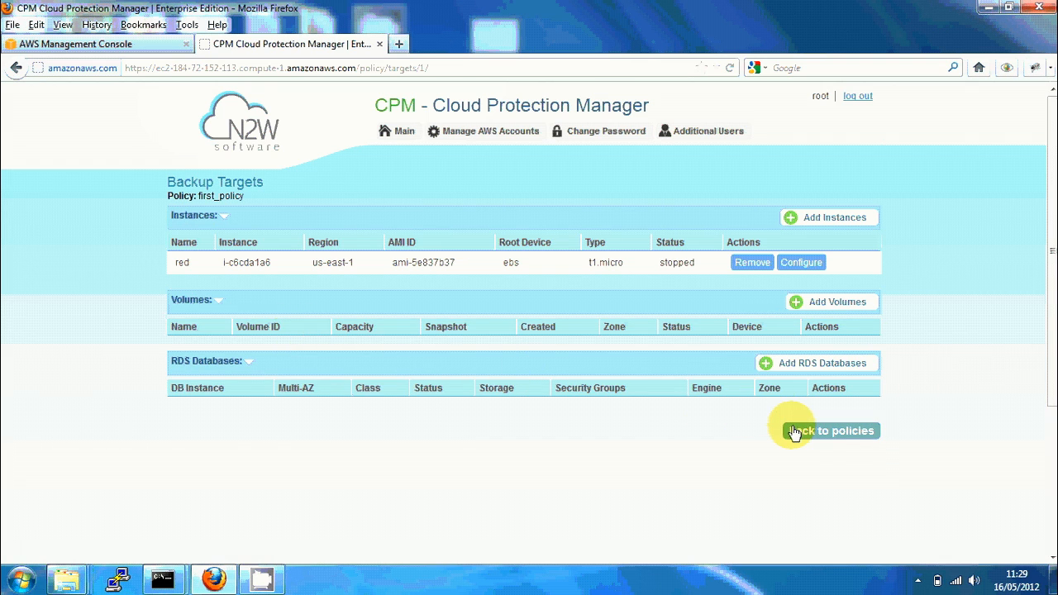
pyautogui.click(827, 430)
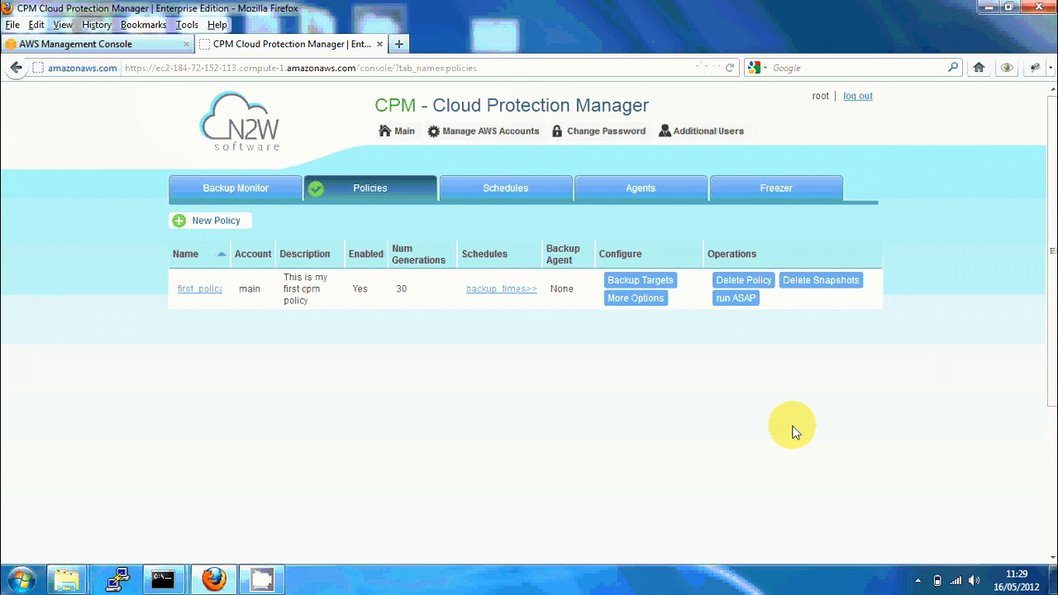
pyautogui.moveTo(842, 374)
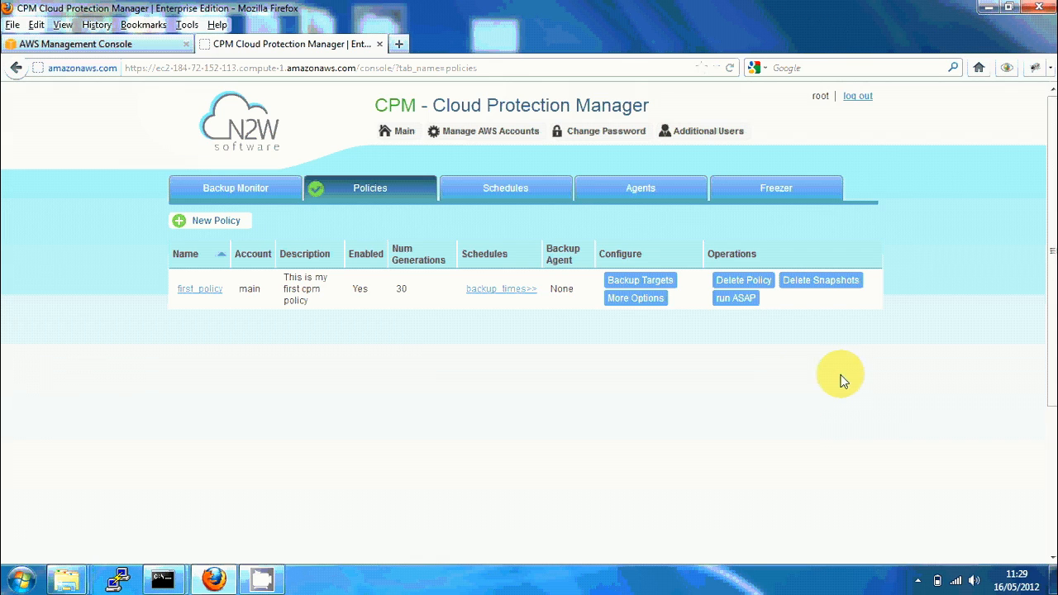
pyautogui.moveTo(501, 288)
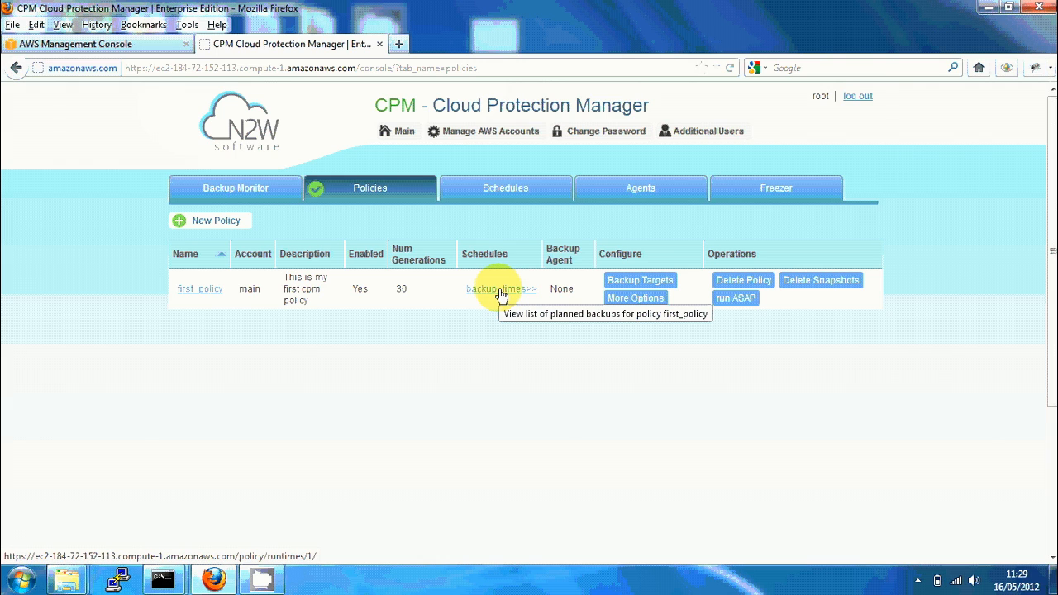
pyautogui.moveTo(503, 295)
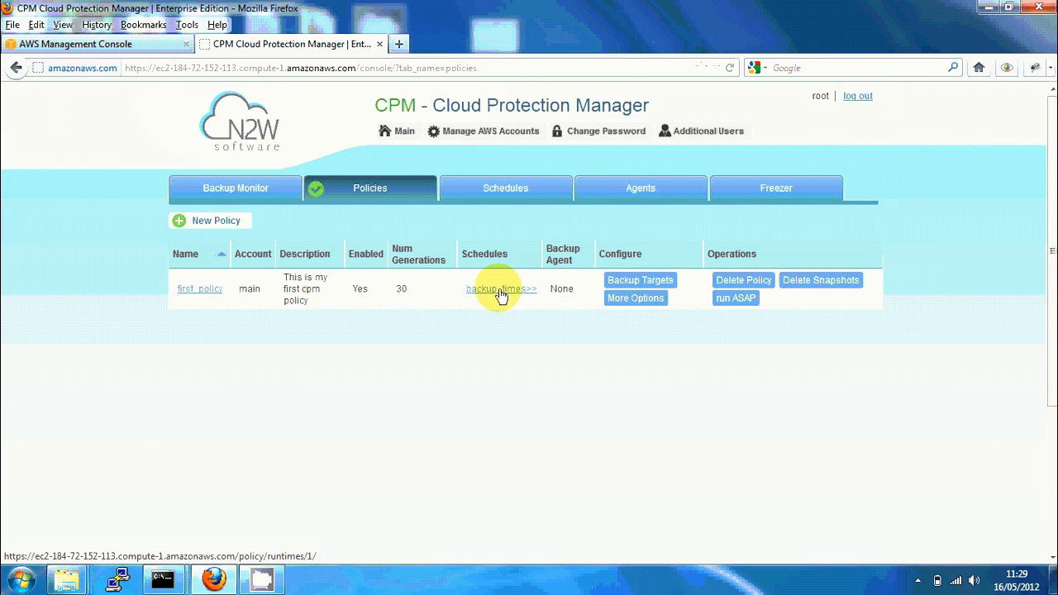
pyautogui.click(499, 287)
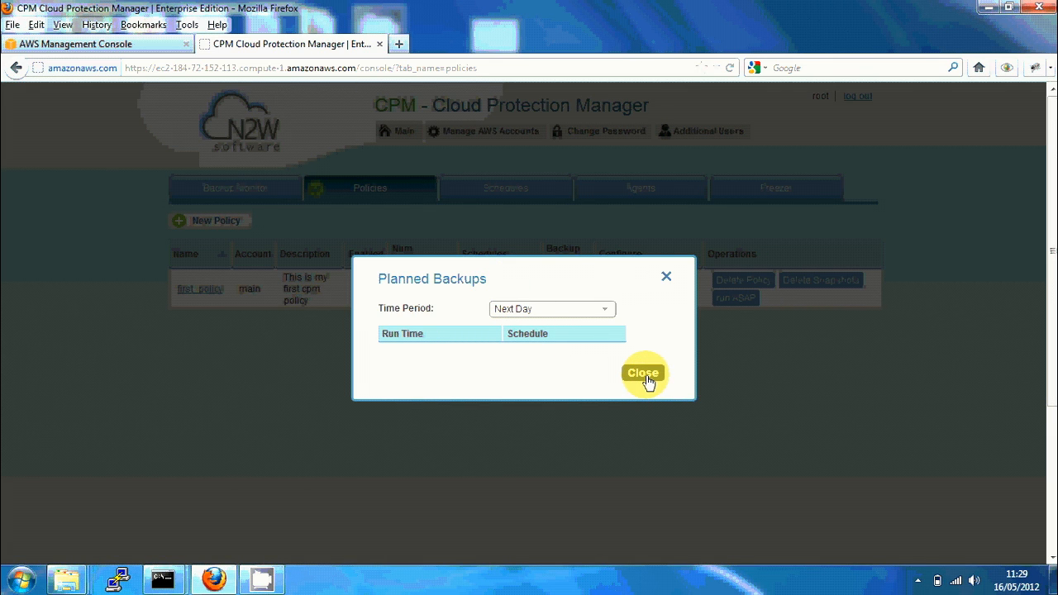
pyautogui.click(643, 374)
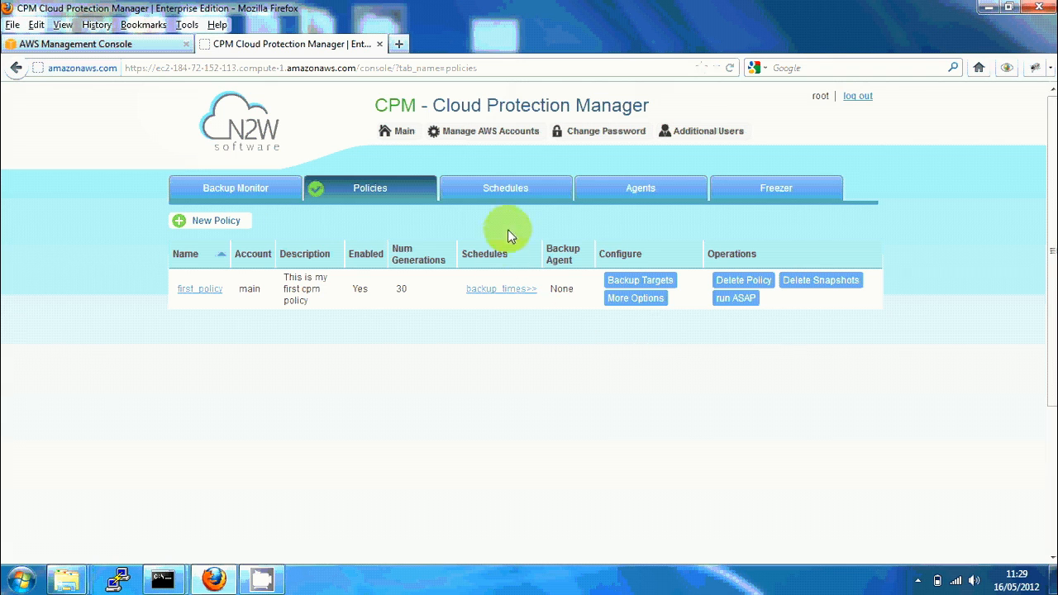
# Create a new schedule named first_schedule repeating every 5 minutes
pyautogui.click(506, 189)
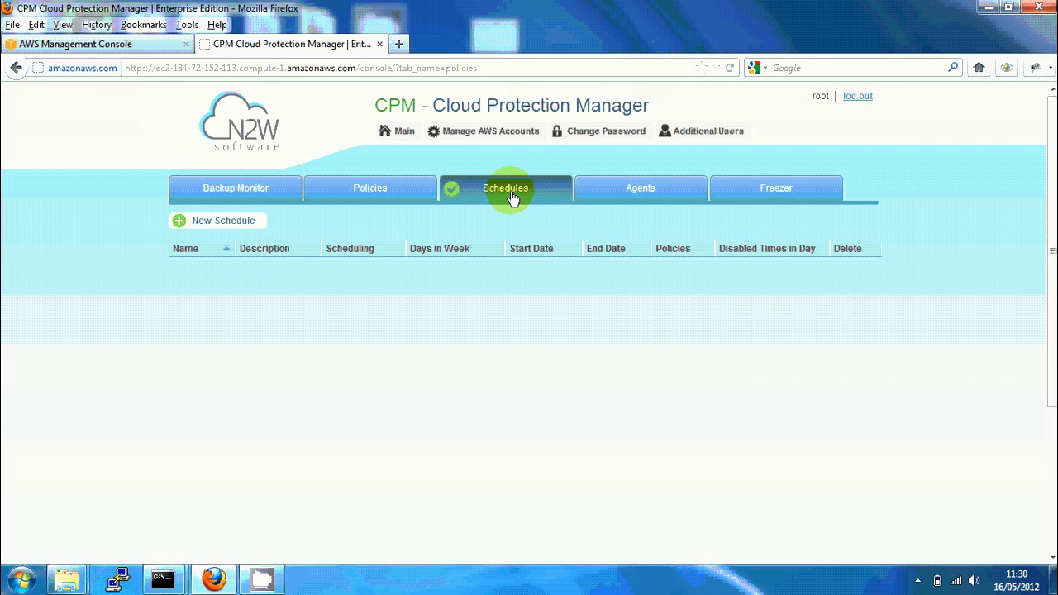
pyautogui.click(221, 222)
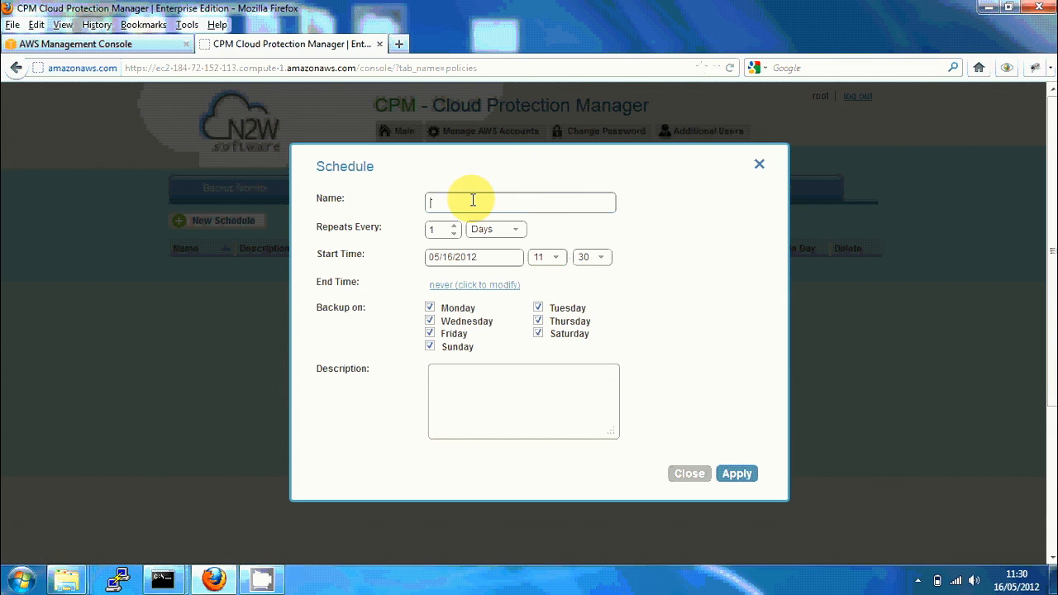
pyautogui.write('first_schedule')
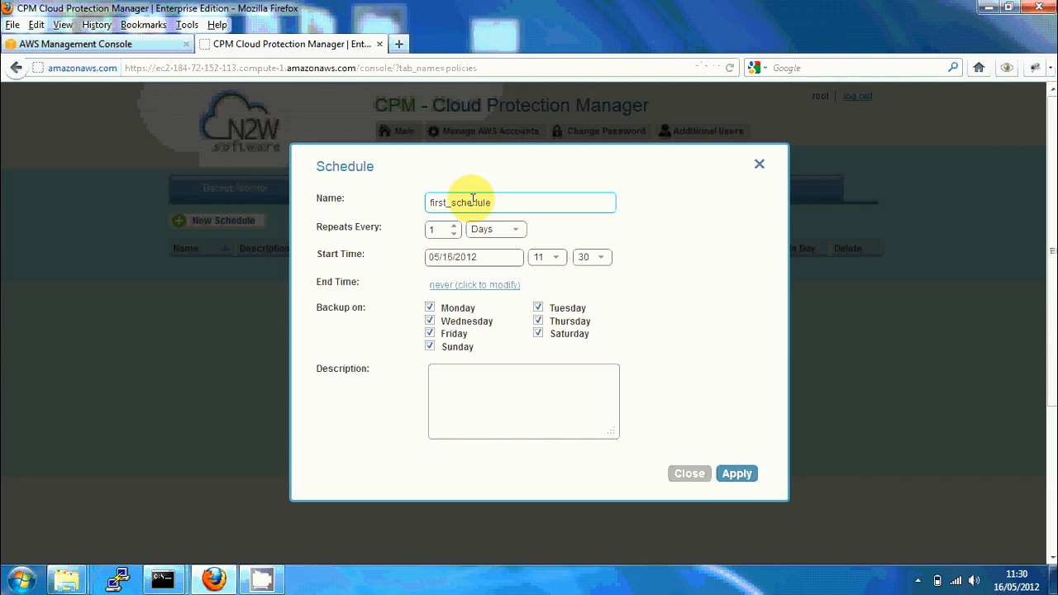
pyautogui.moveTo(405, 239)
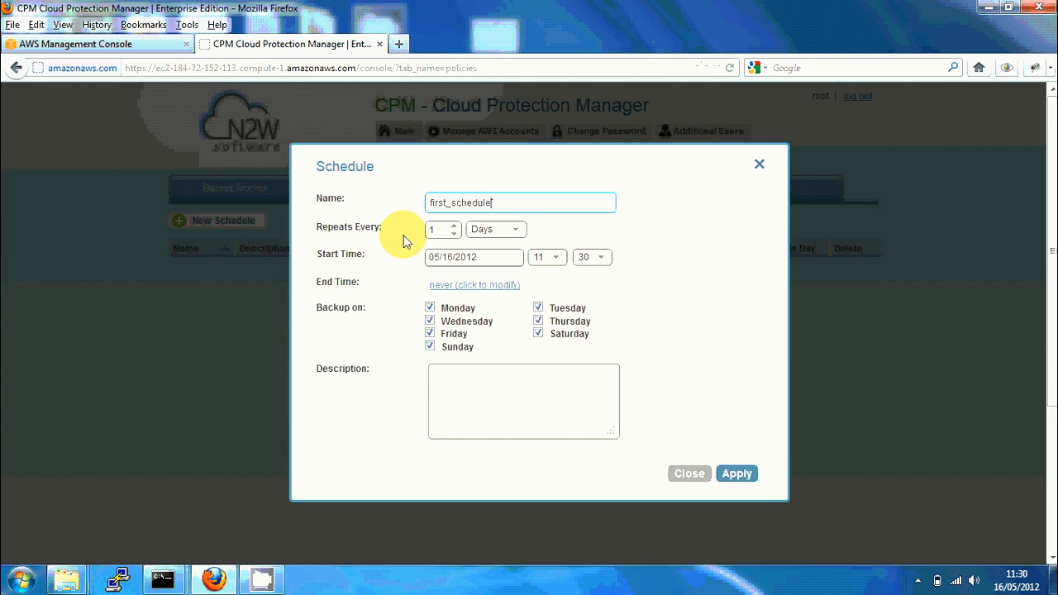
pyautogui.moveTo(405, 239)
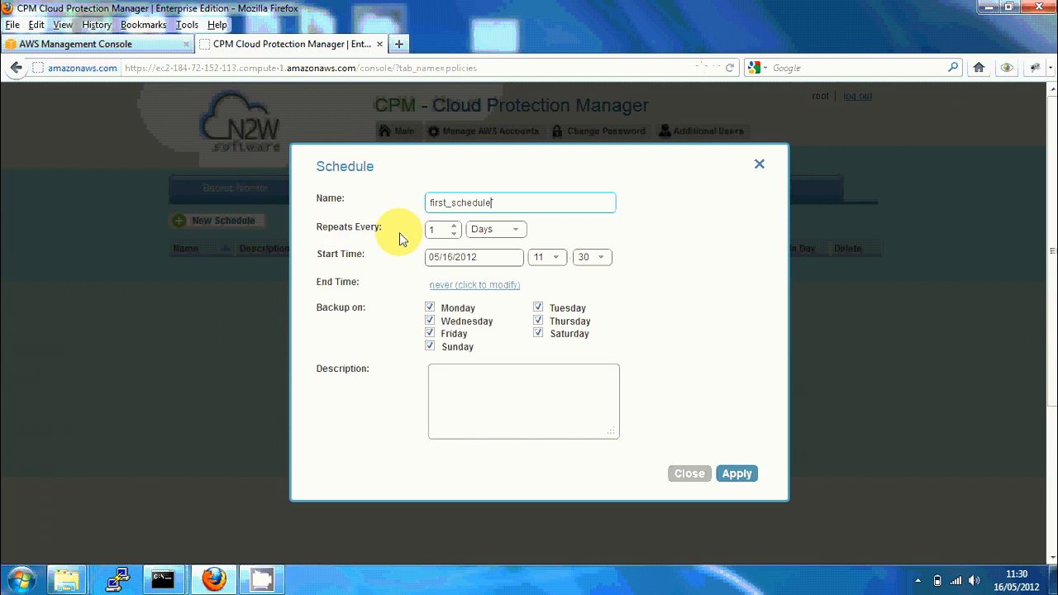
pyautogui.click(436, 228)
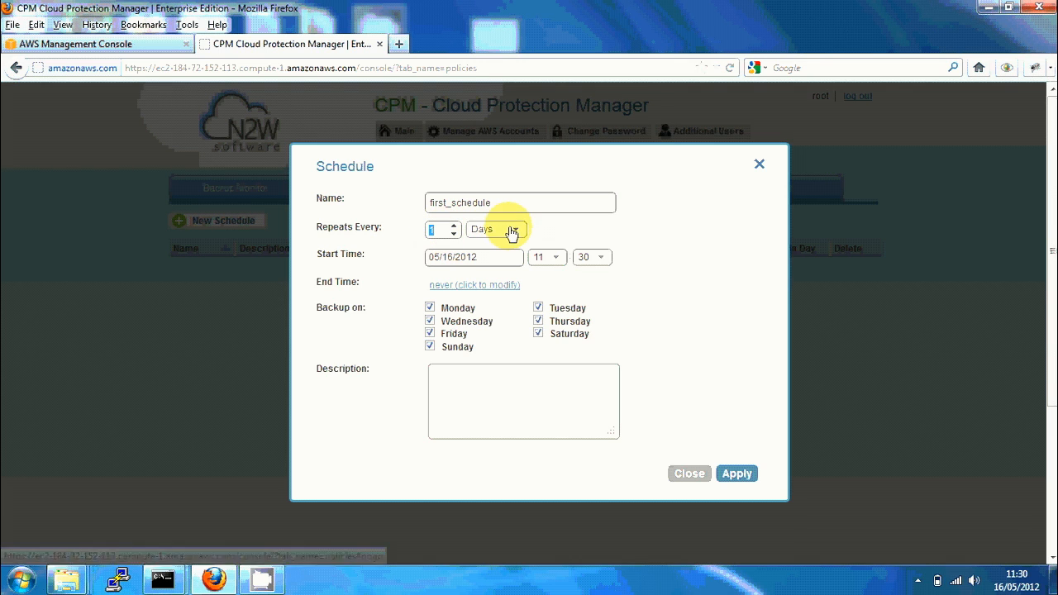
pyautogui.click(453, 225)
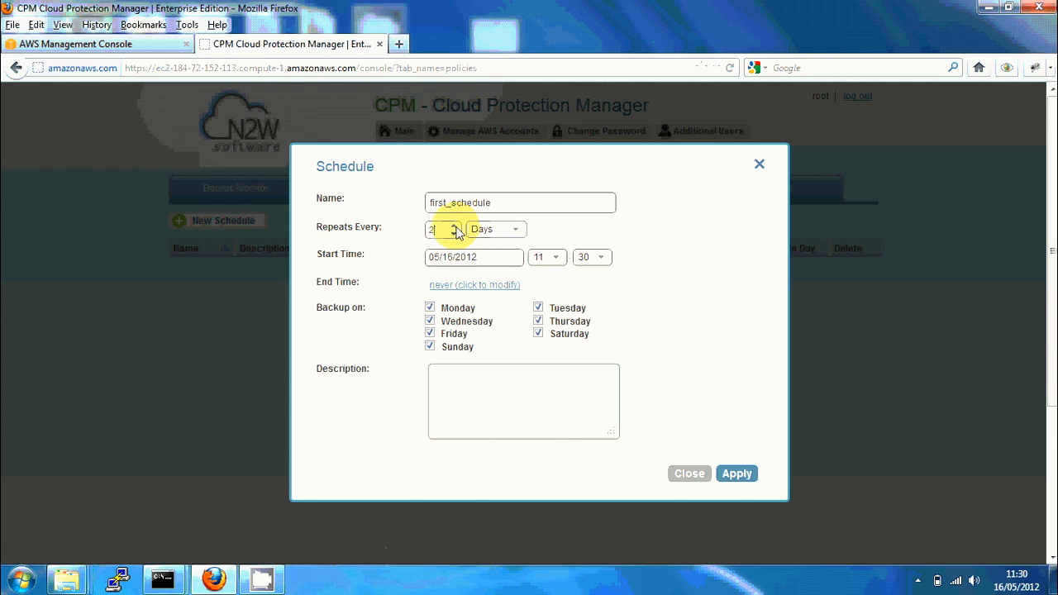
pyautogui.click(516, 228)
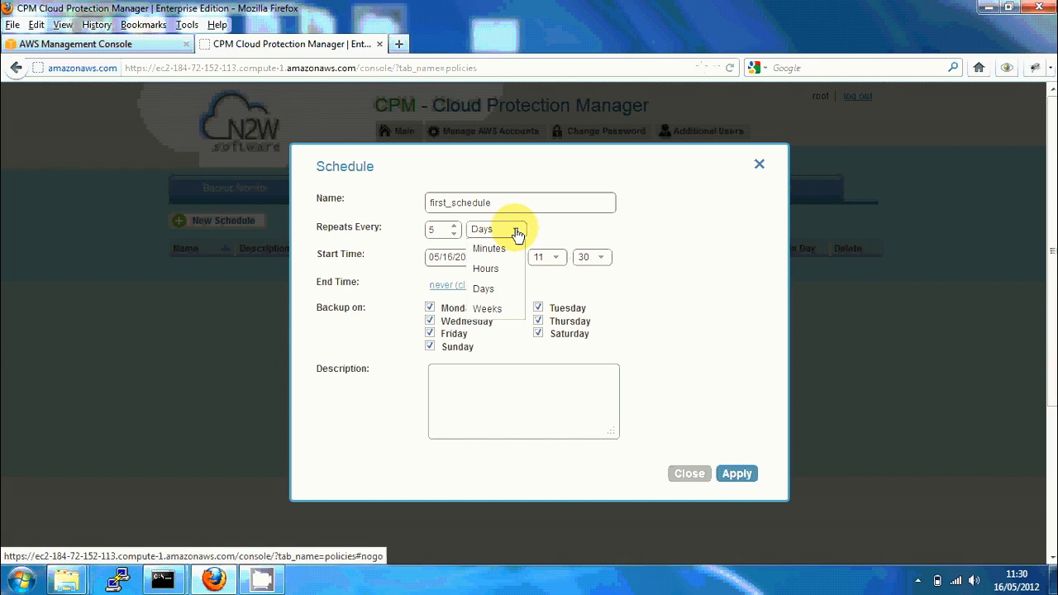
pyautogui.moveTo(506, 251)
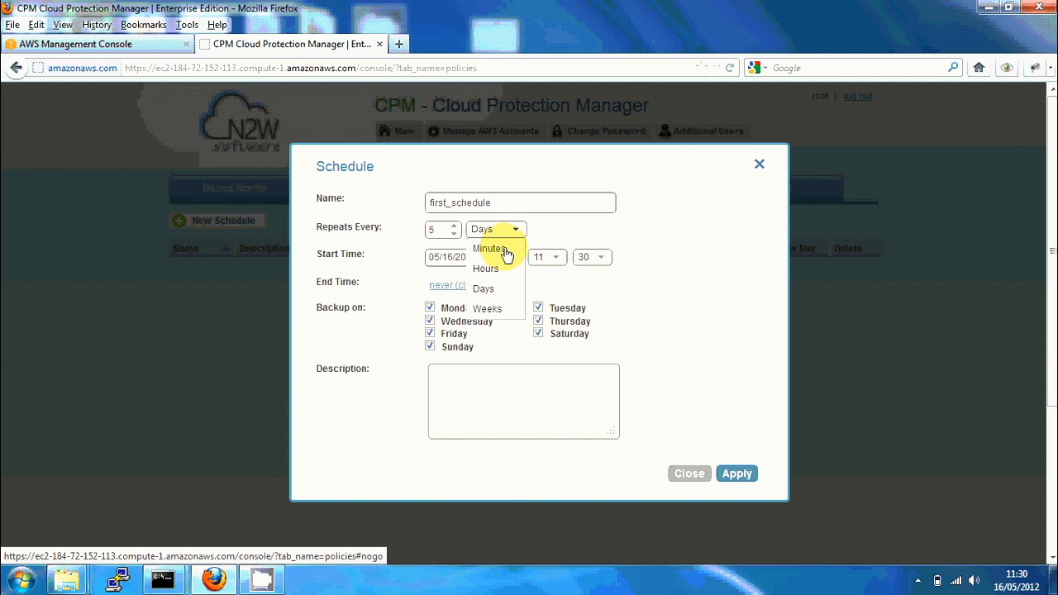
pyautogui.click(490, 248)
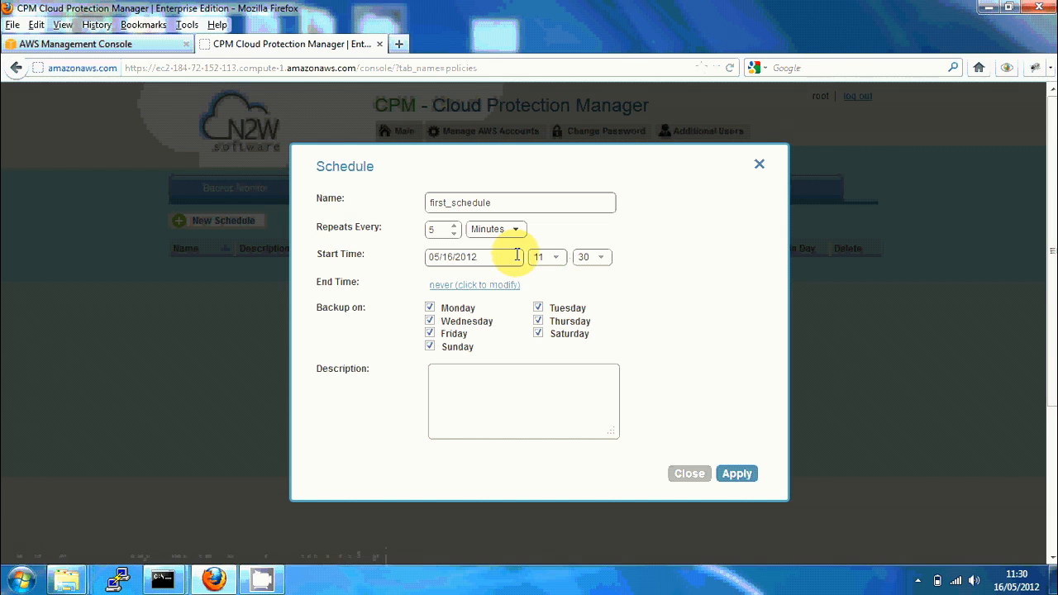
pyautogui.moveTo(490, 274)
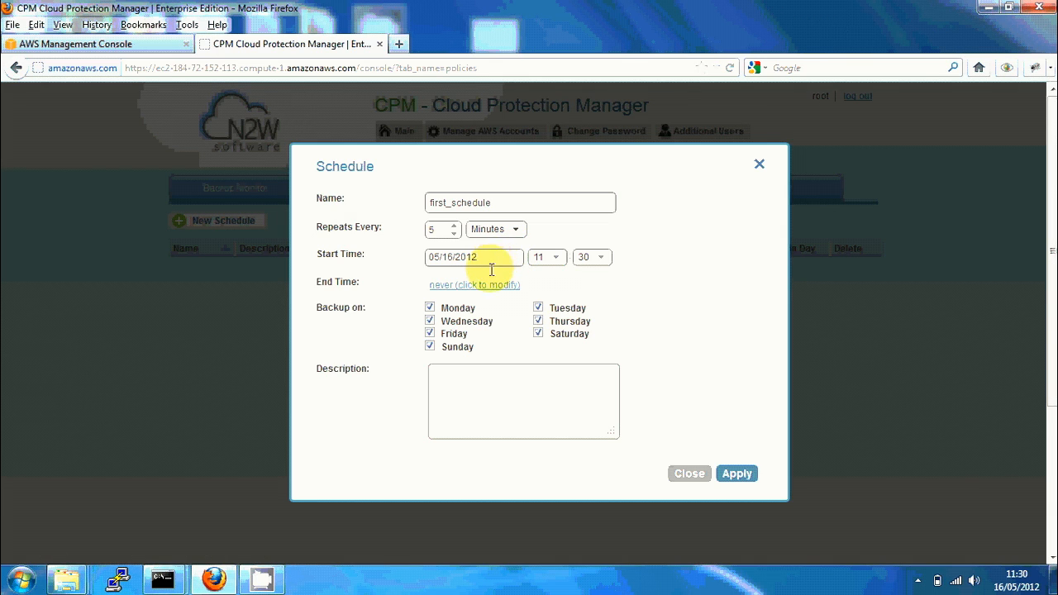
pyautogui.moveTo(486, 291)
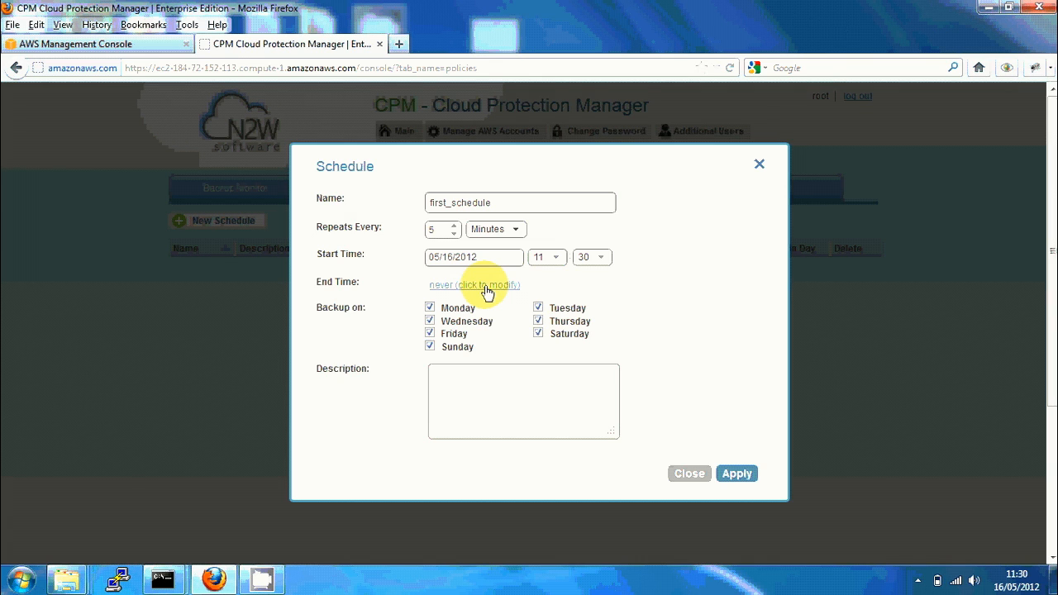
pyautogui.moveTo(466, 284)
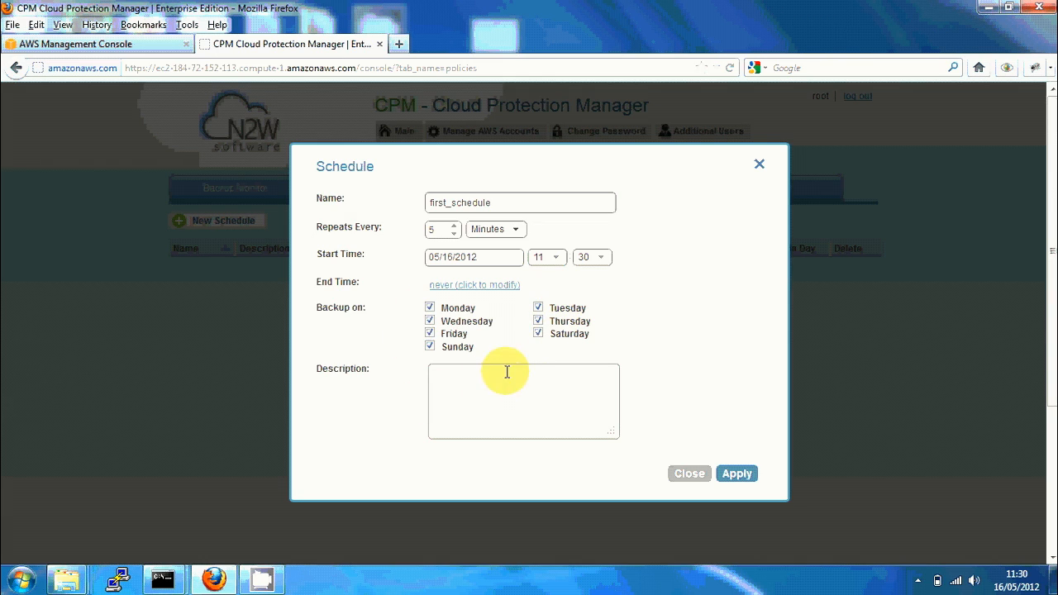
# Give the schedule the description 'This is my first cpm schedule'
pyautogui.click(492, 387)
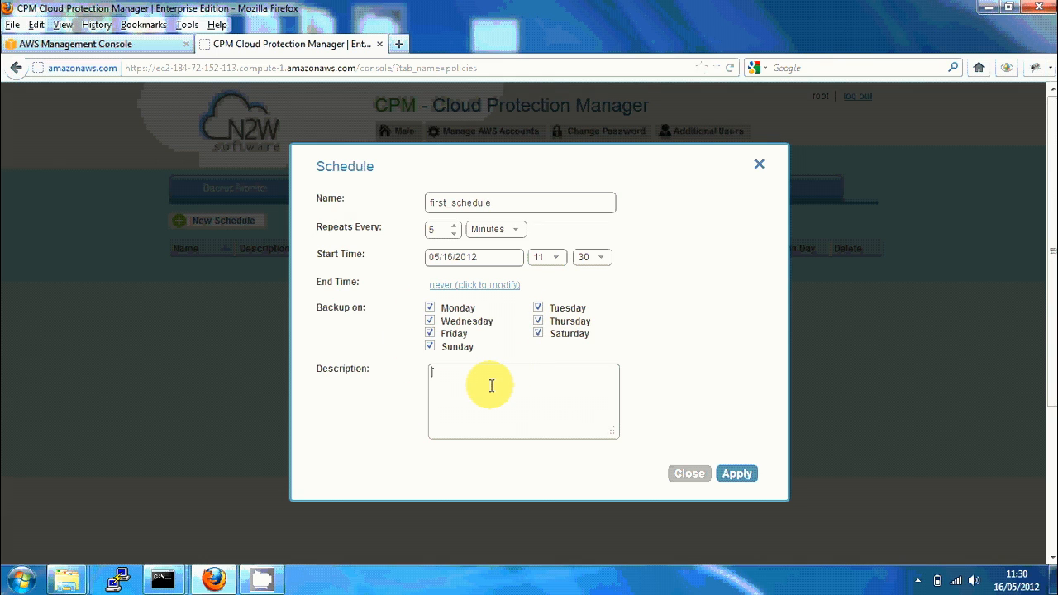
pyautogui.write('T')
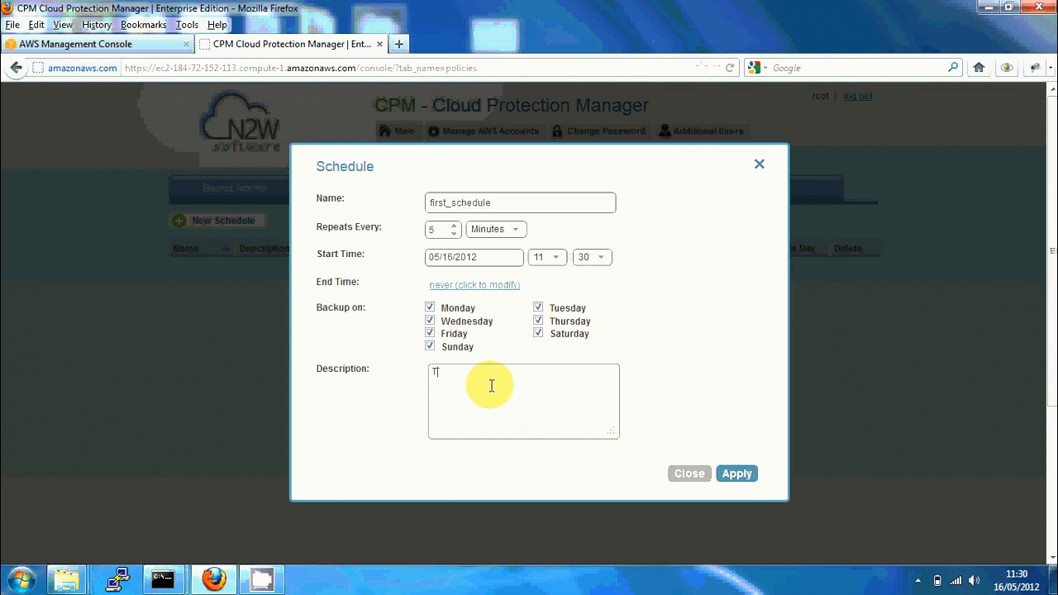
pyautogui.write('This is my first')
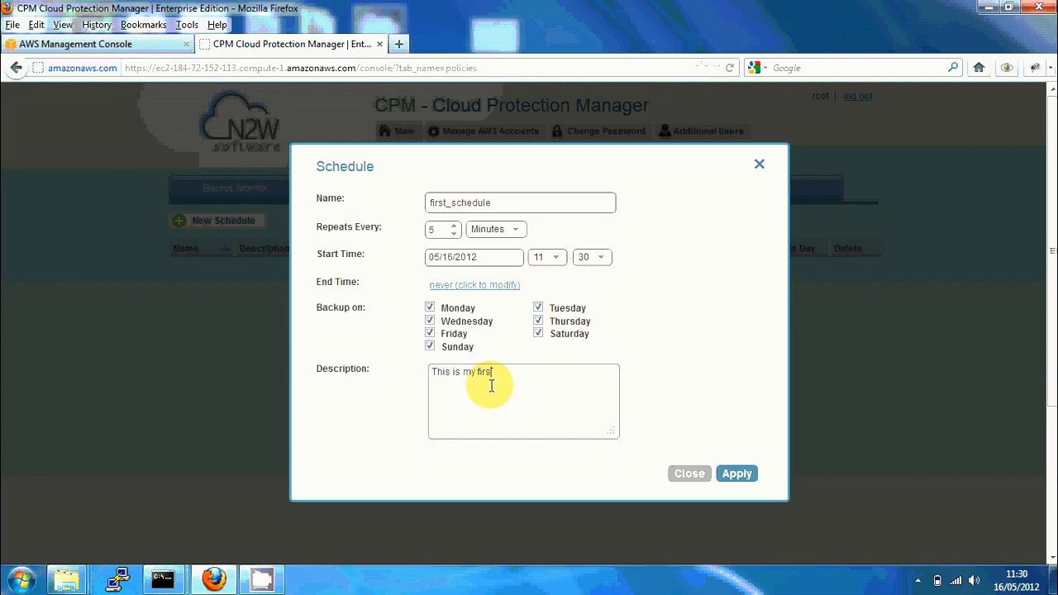
pyautogui.write('cpm shceu')
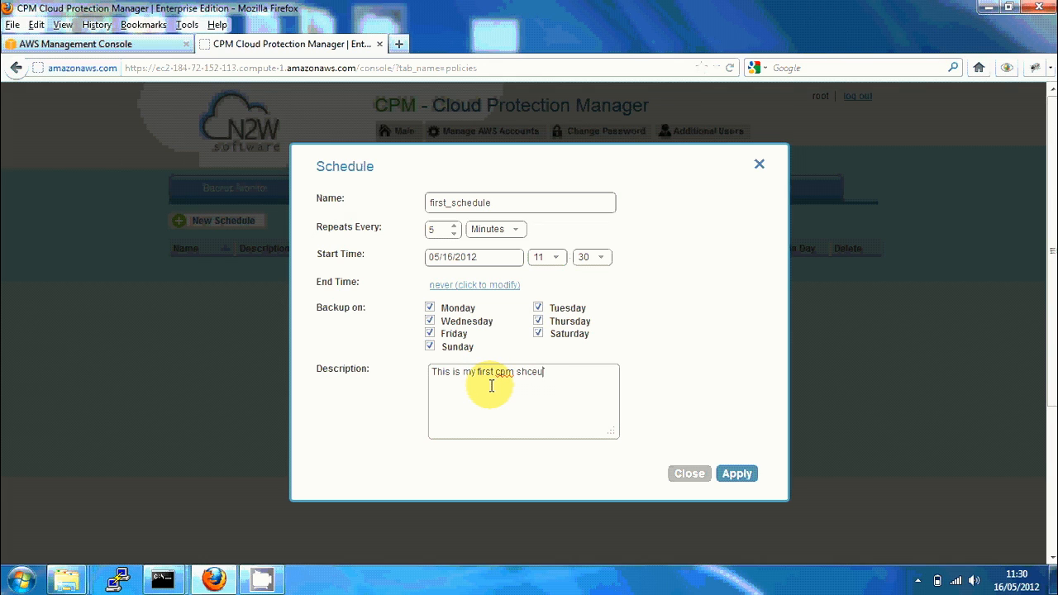
pyautogui.moveTo(644, 424)
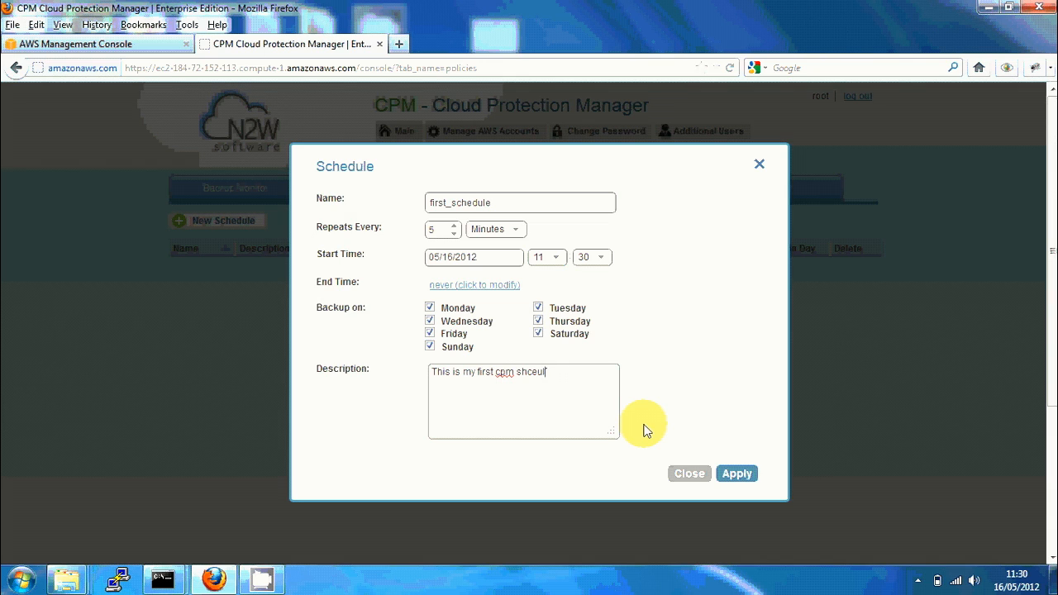
pyautogui.write('schded')
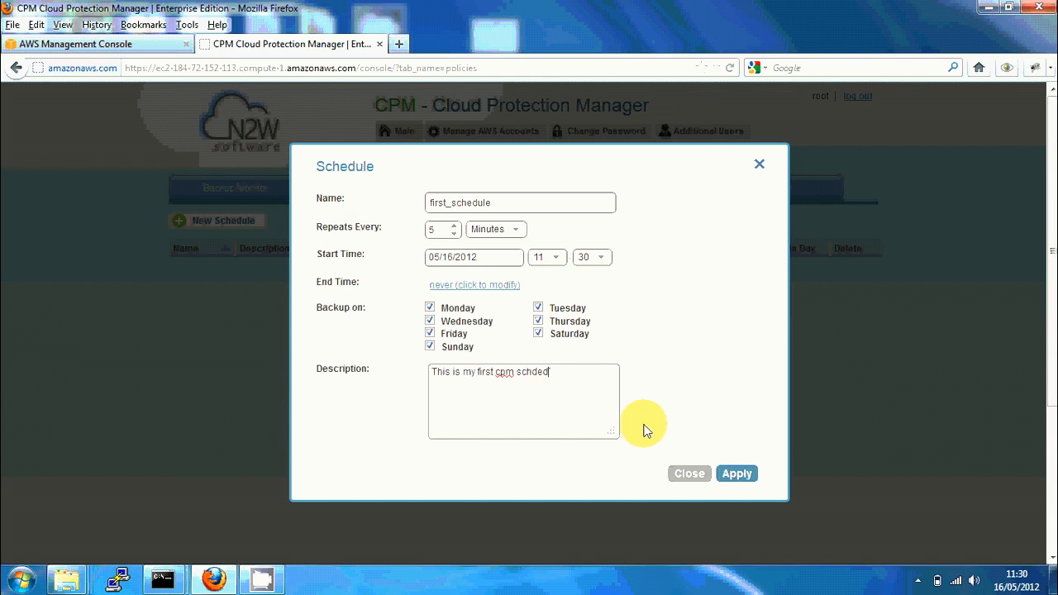
pyautogui.press('BackSpace')
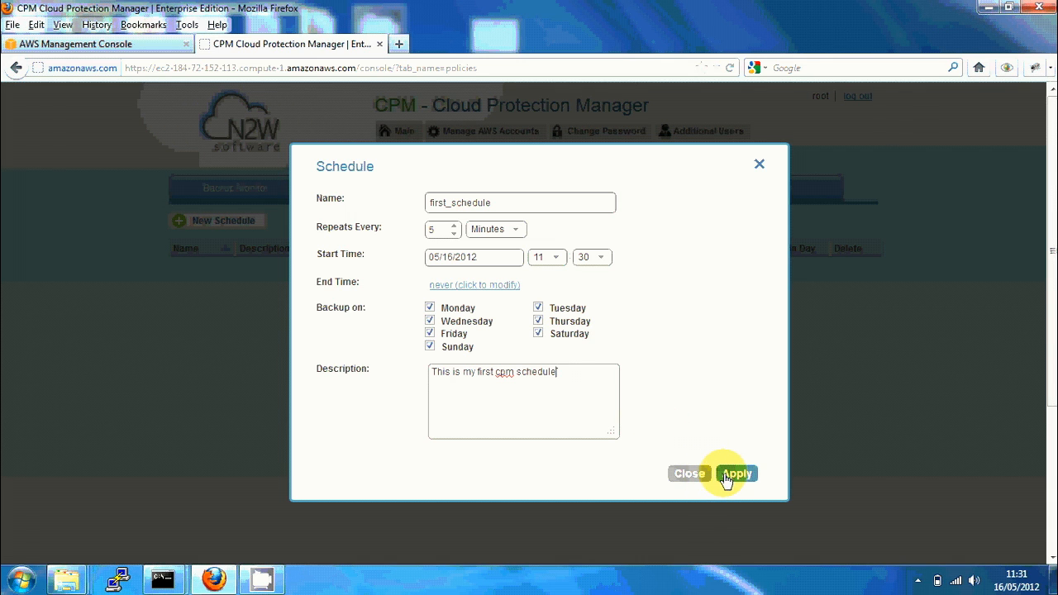
# Save first_schedule and attach it to first_policy, then apply the policy
pyautogui.click(734, 473)
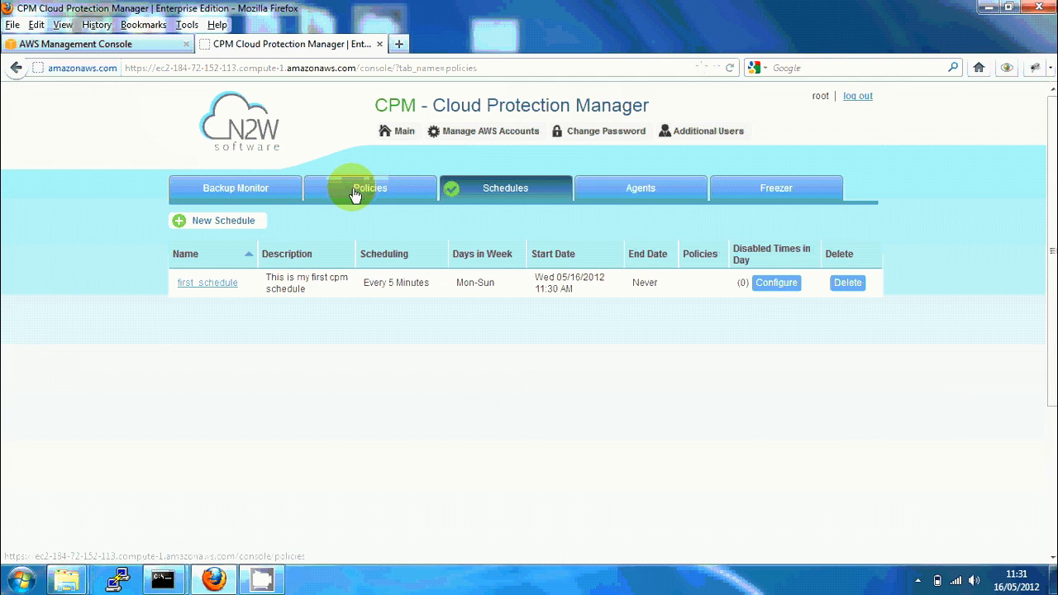
pyautogui.click(370, 189)
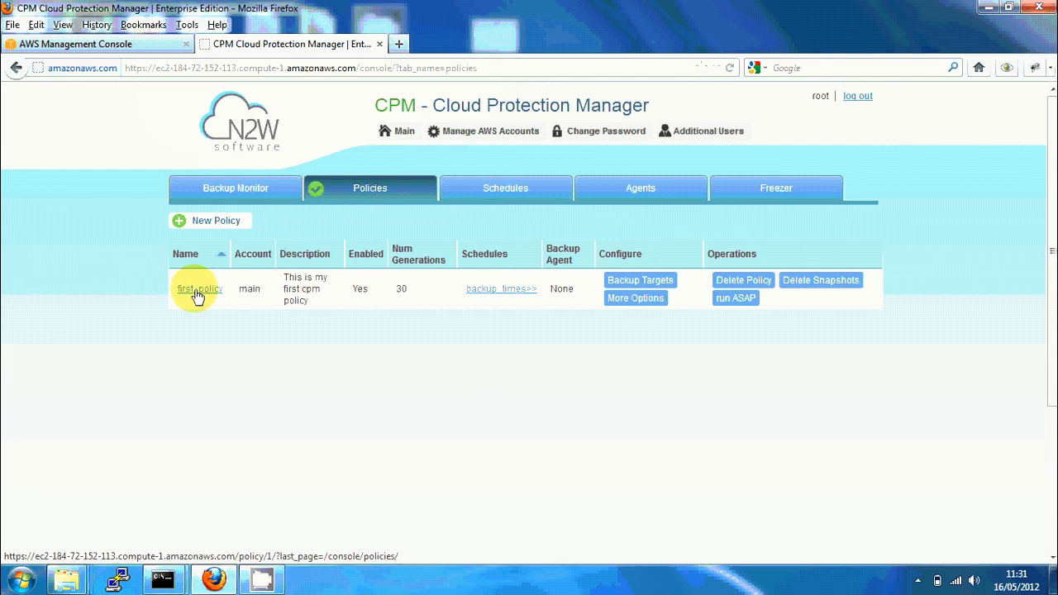
pyautogui.click(199, 288)
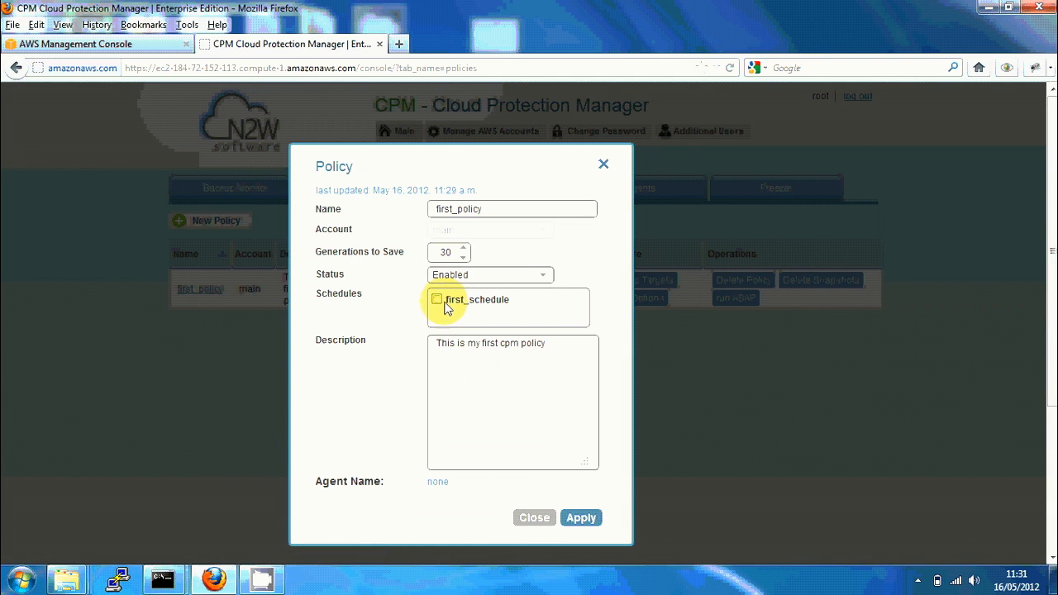
pyautogui.click(436, 300)
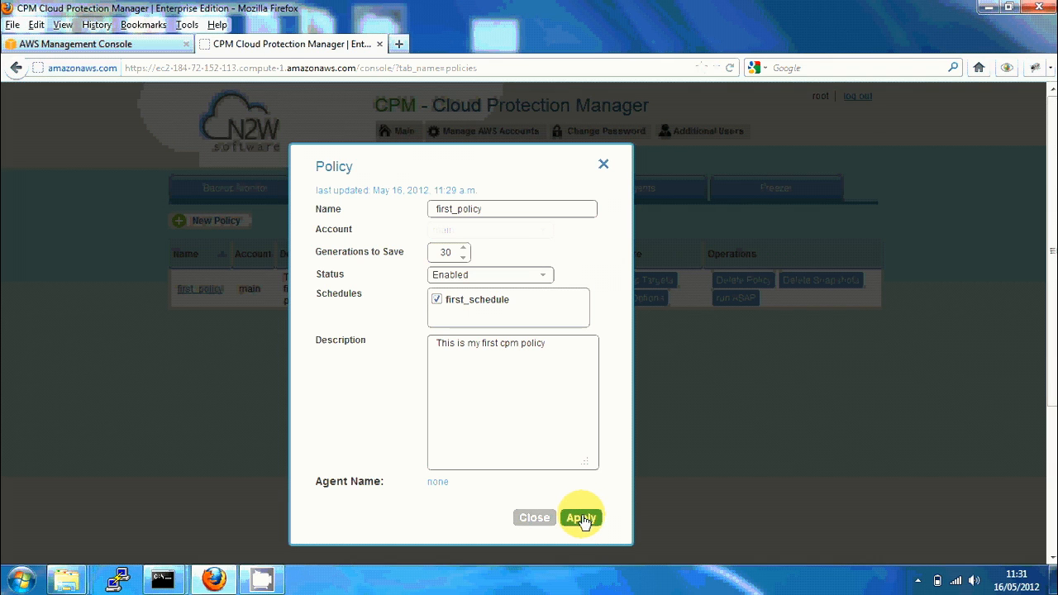
pyautogui.click(582, 517)
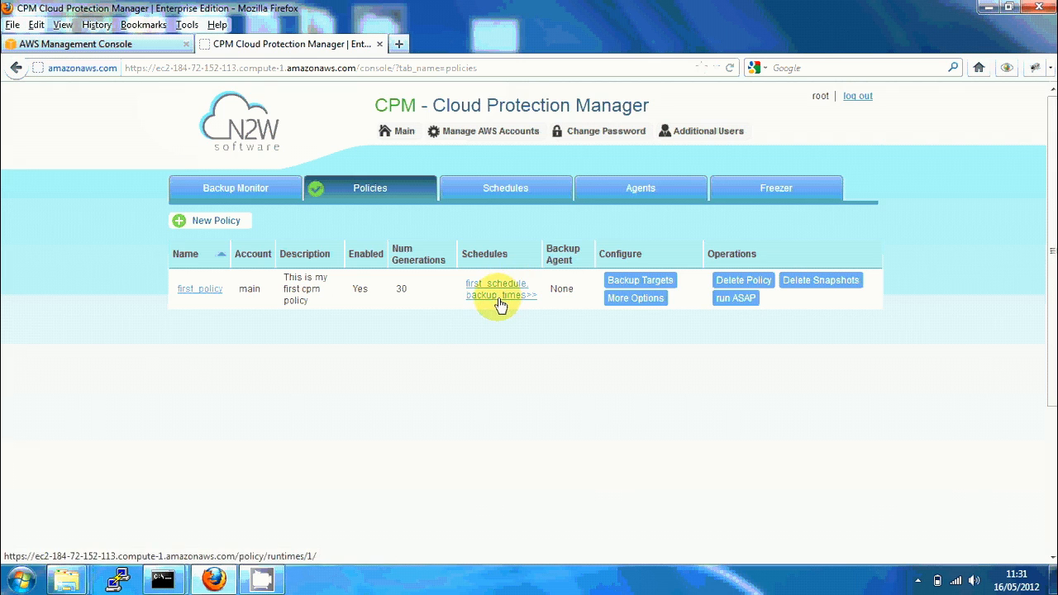
pyautogui.click(499, 290)
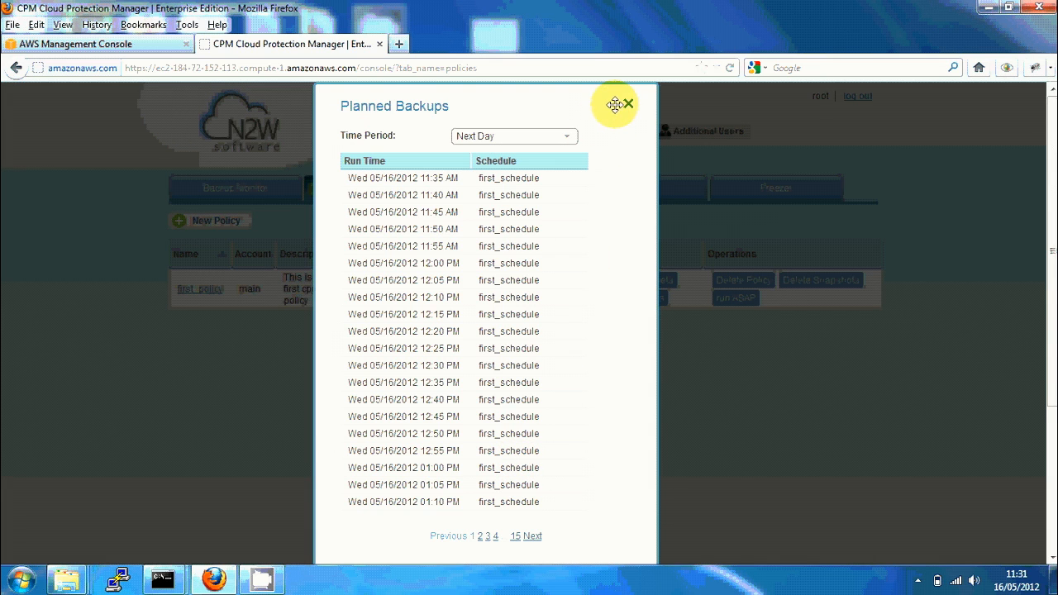
pyautogui.click(628, 104)
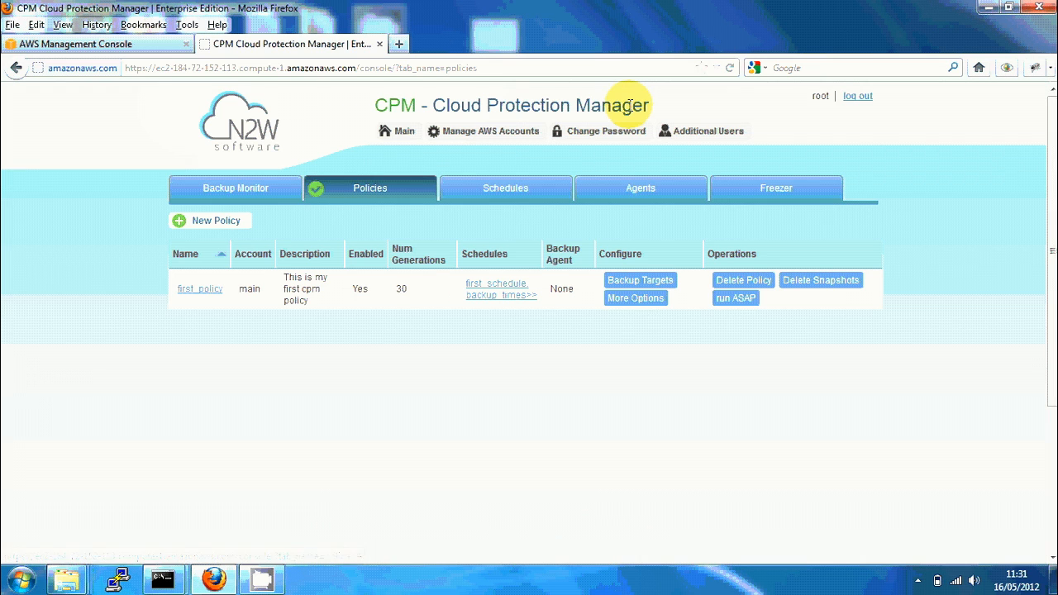